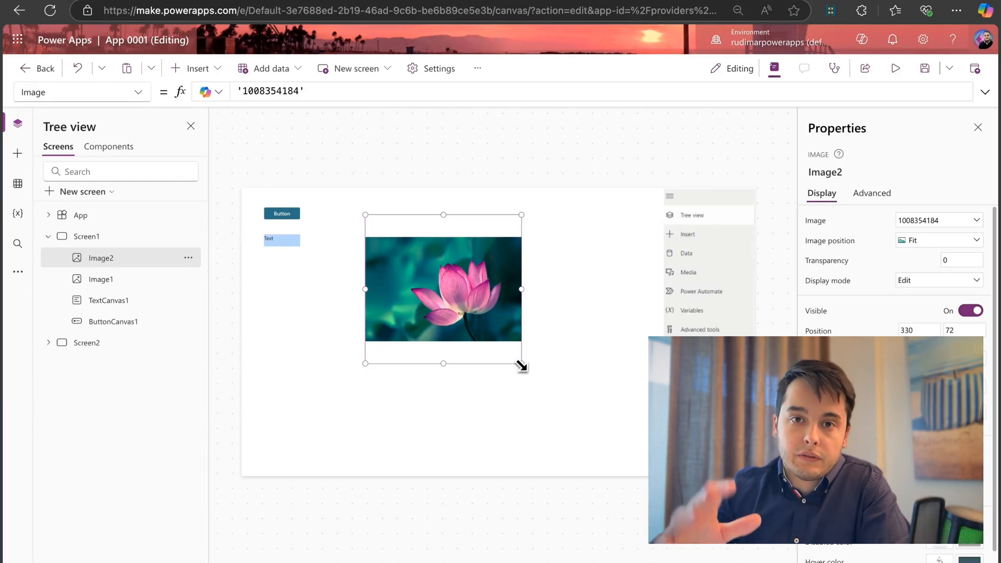
{"action": "mouse_move", "coordinate": [568, 421]}
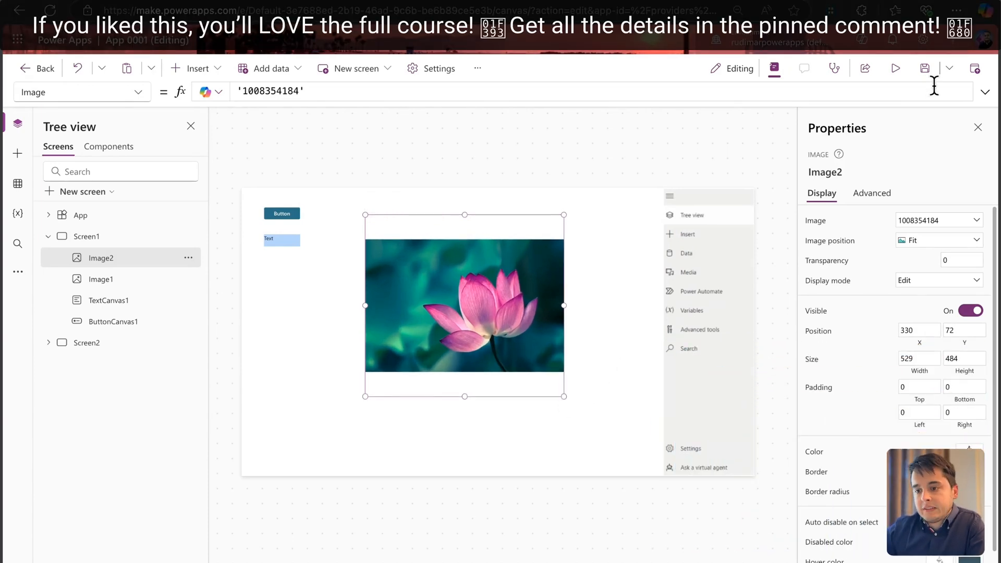
{"action": "mouse_move", "coordinate": [925, 69]}
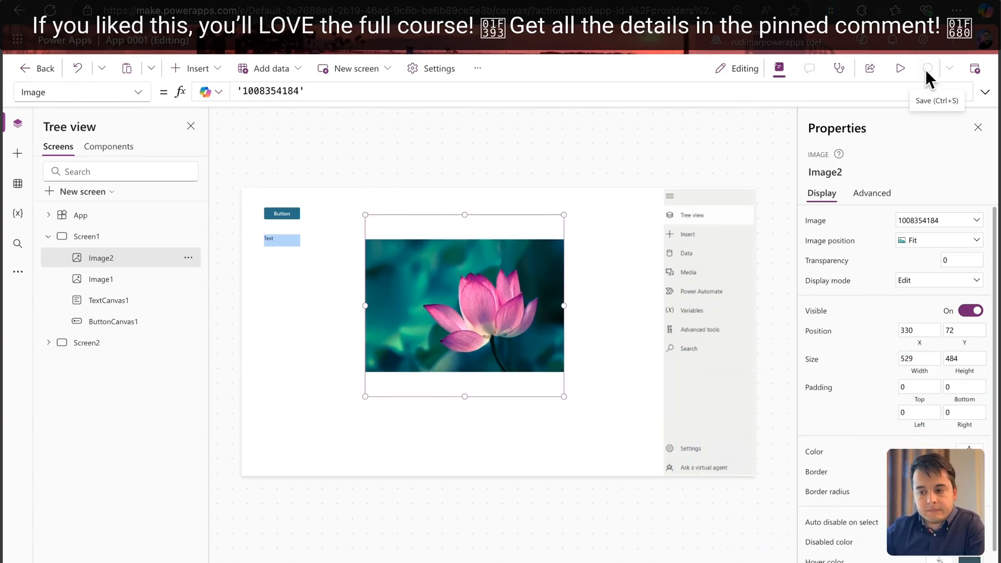
{"action": "mouse_move", "coordinate": [750, 276]}
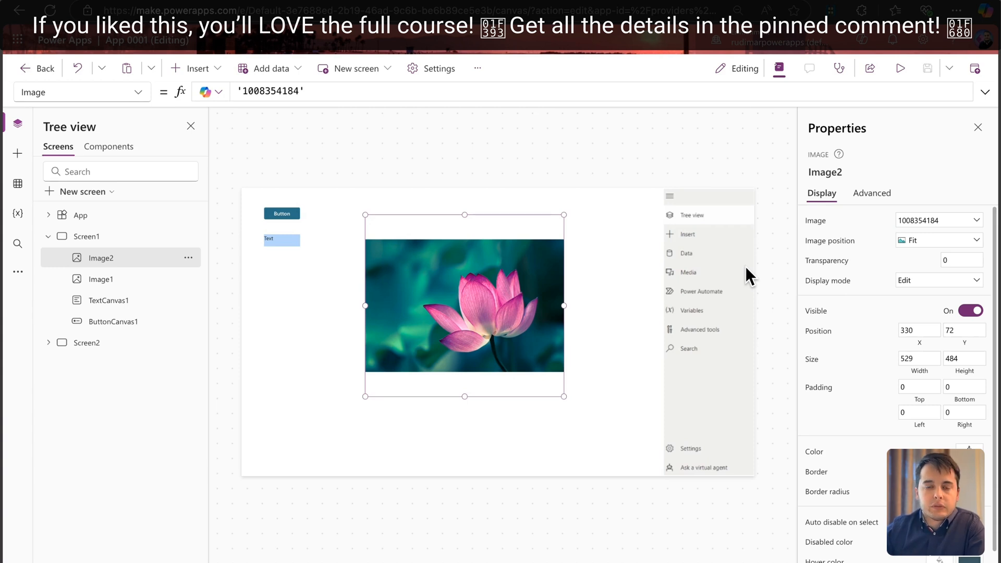
{"action": "mouse_move", "coordinate": [846, 146]}
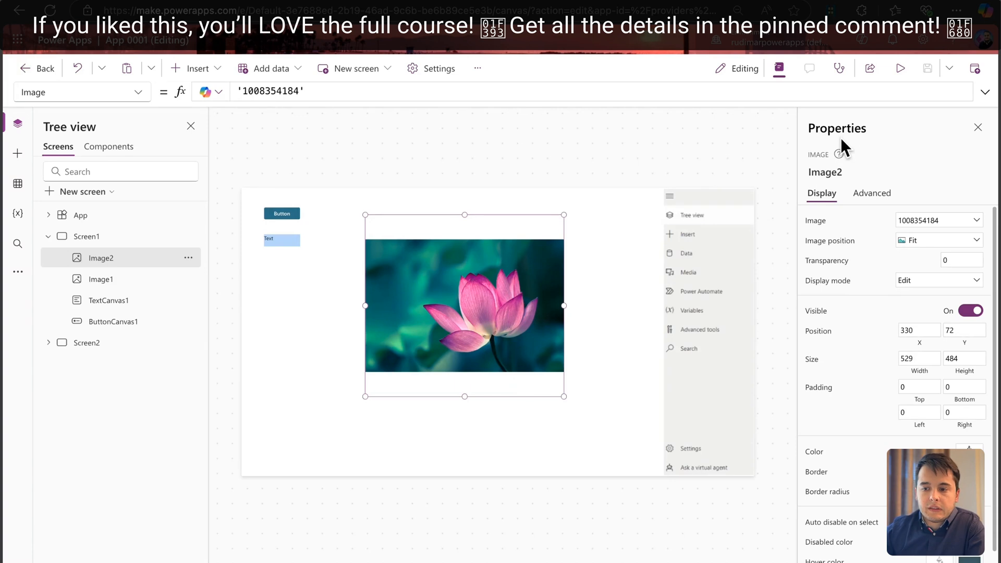
- Save the app after enlarging the lotus image to 529 by 484
{"action": "left_click", "coordinate": [926, 69]}
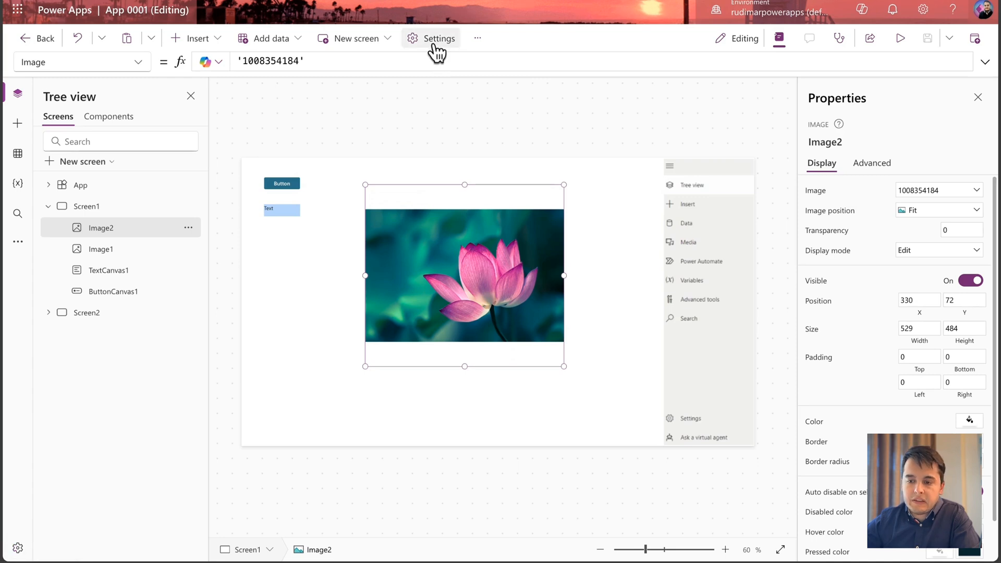
{"action": "left_click", "coordinate": [437, 38]}
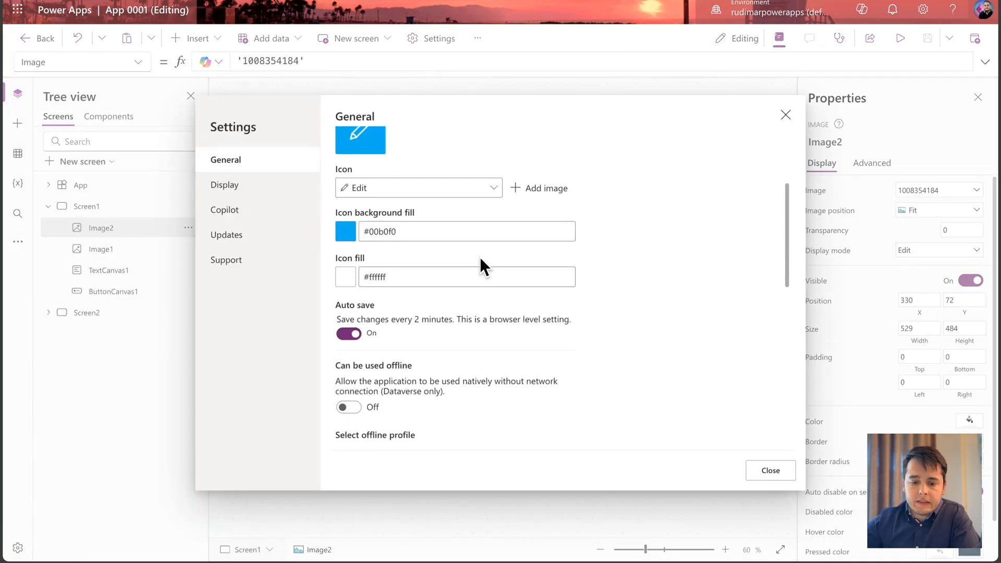
{"action": "mouse_move", "coordinate": [383, 327]}
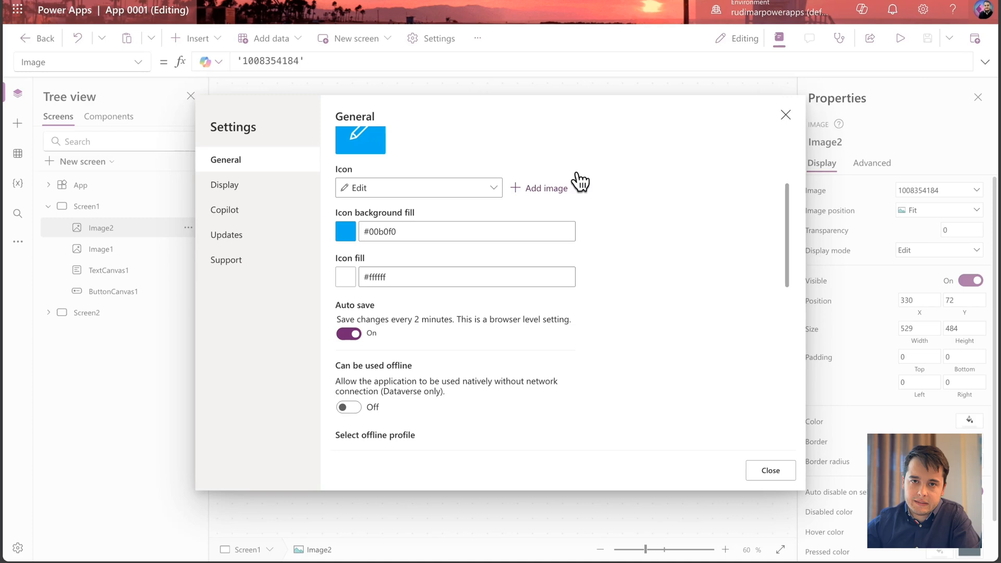
{"action": "mouse_move", "coordinate": [786, 116]}
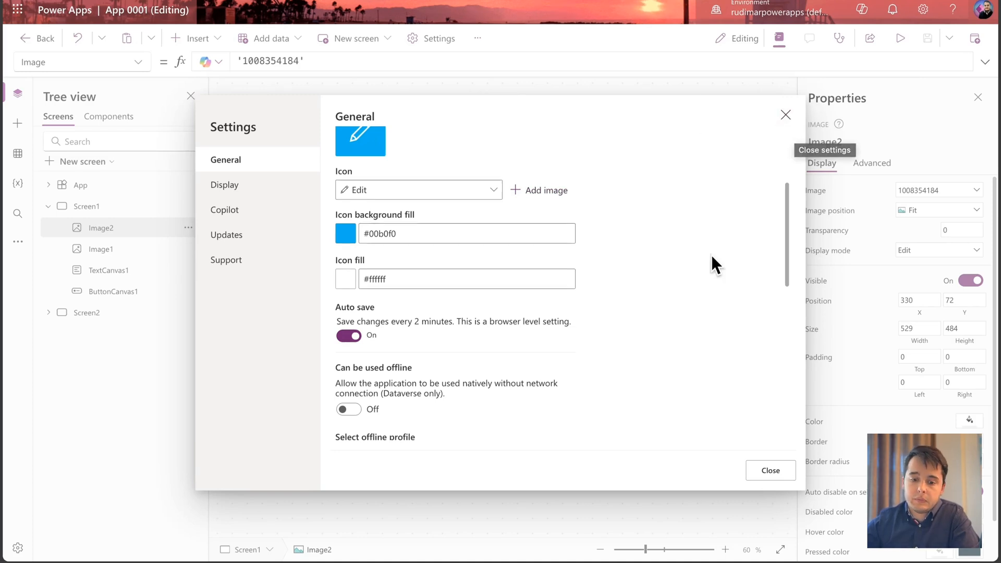
{"action": "scroll", "scroll_direction": "up", "scroll_amount": 3}
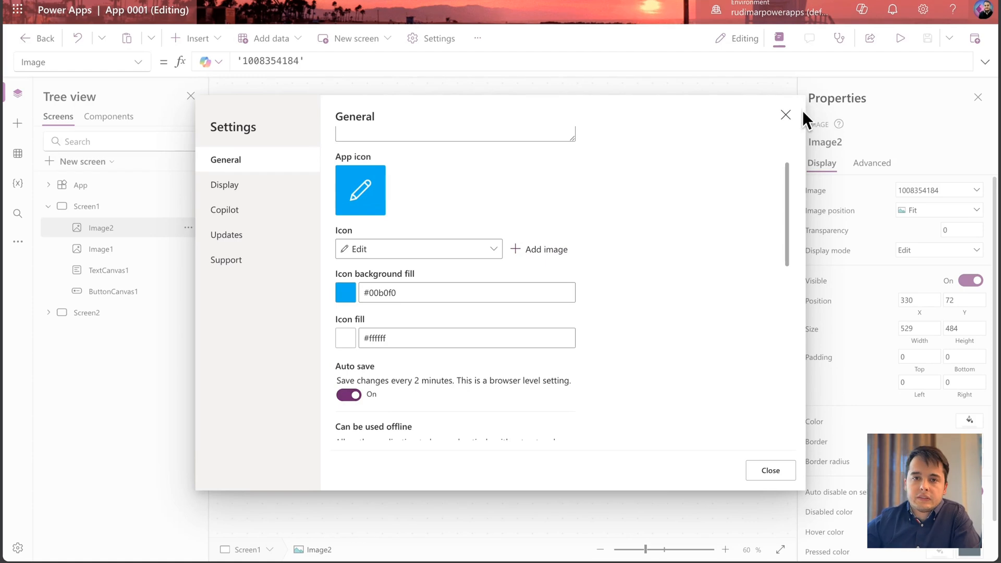
{"action": "left_click", "coordinate": [769, 470]}
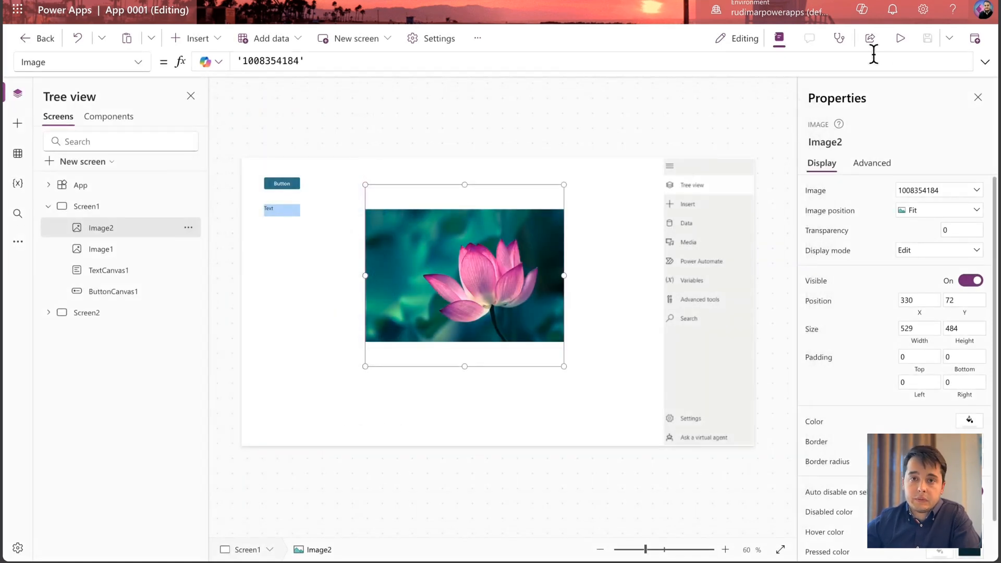
- Save the lotus image at position 522, 39 and head back toward the Power Apps home page
{"action": "left_click", "coordinate": [928, 37]}
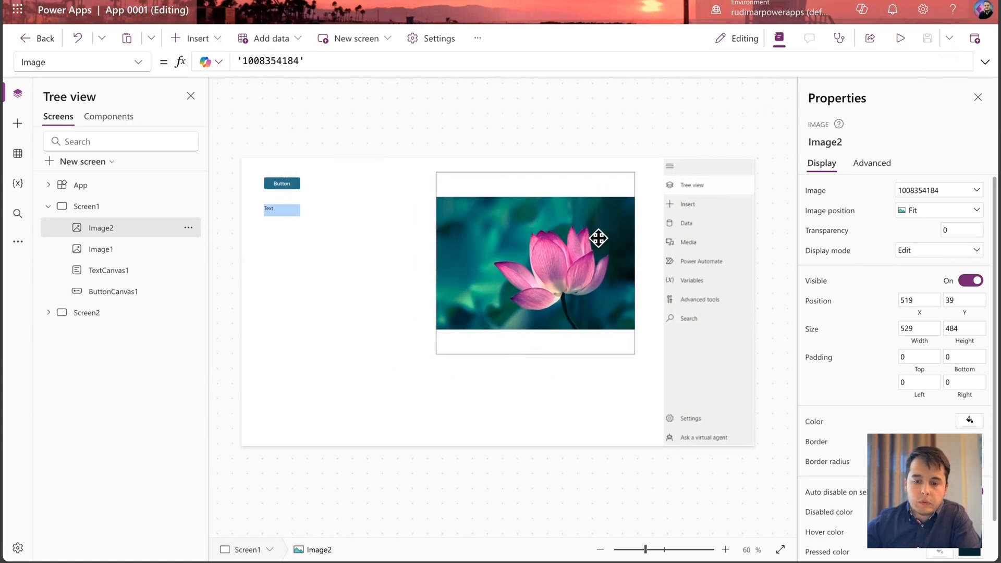
{"action": "left_click", "coordinate": [535, 263]}
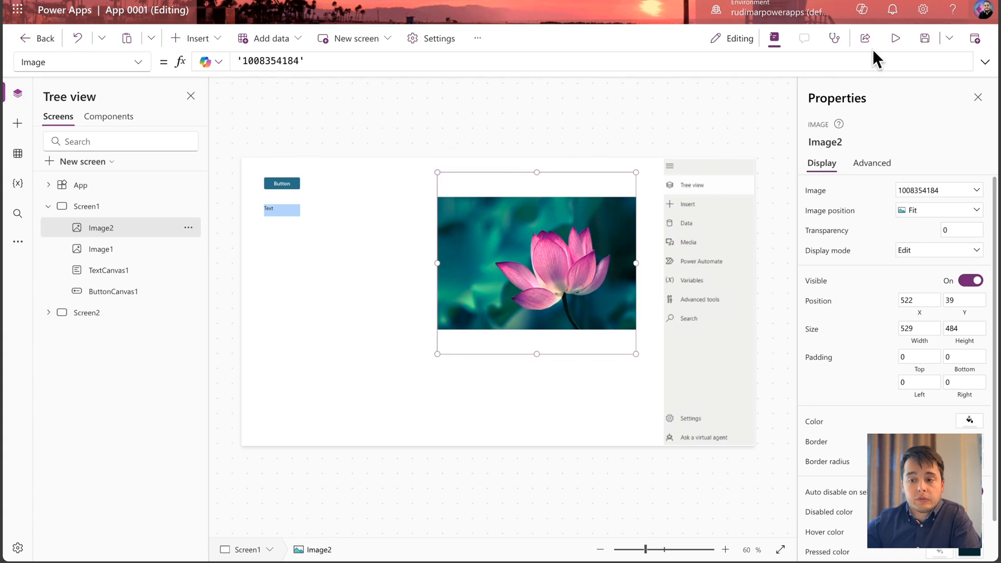
{"action": "mouse_move", "coordinate": [604, 230]}
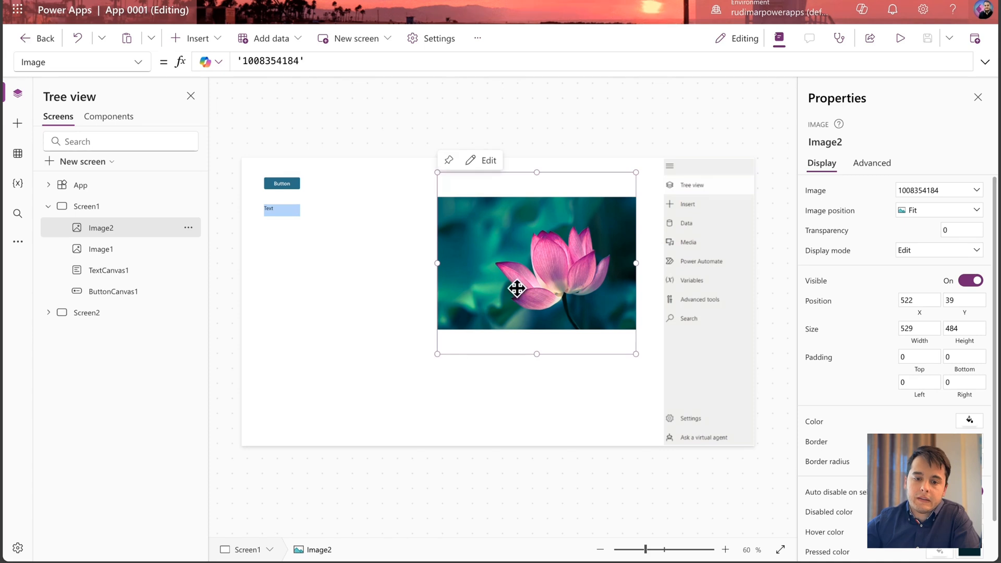
{"action": "mouse_move", "coordinate": [899, 38]}
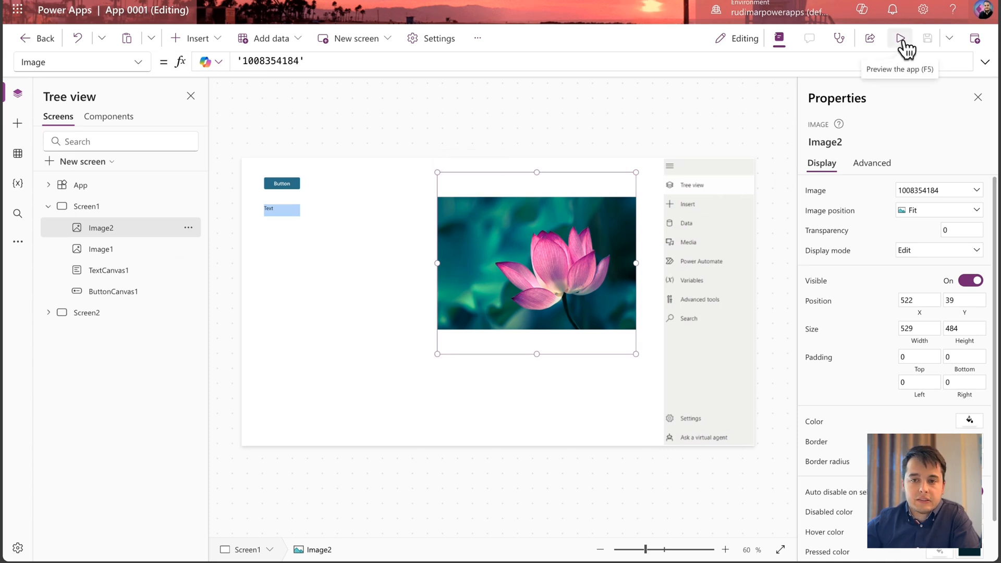
{"action": "mouse_move", "coordinate": [303, 119]}
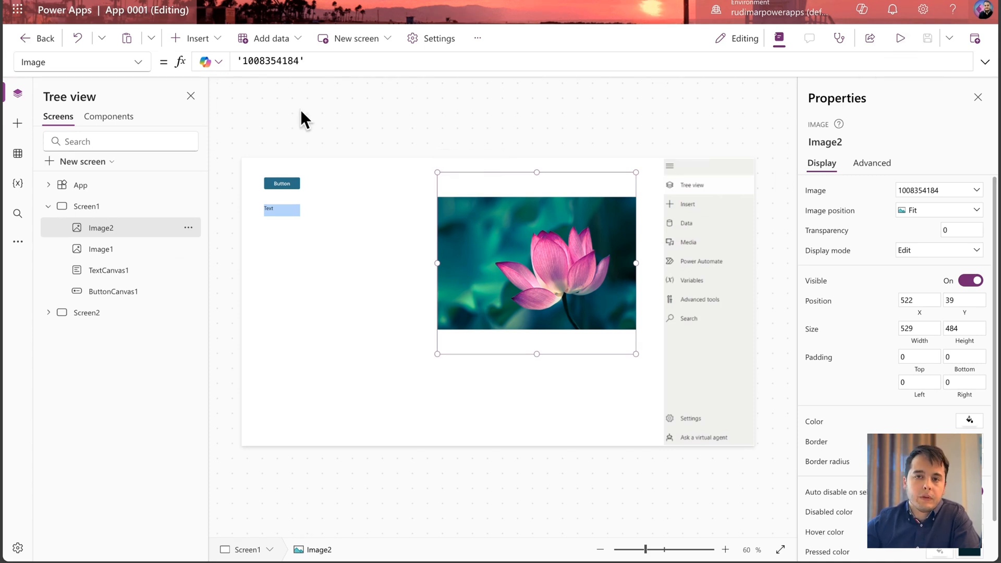
{"action": "mouse_move", "coordinate": [361, 340]}
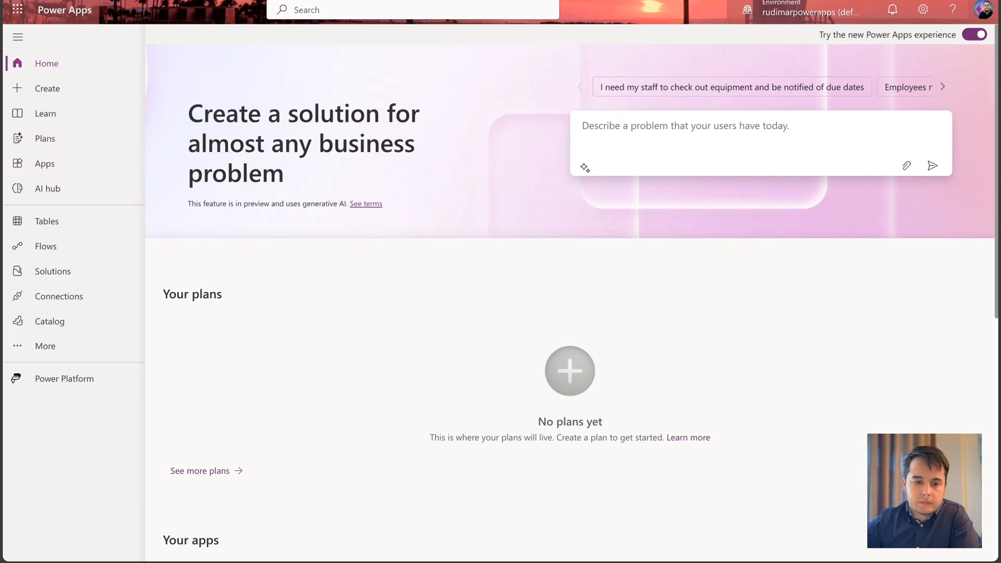
- Run the published App 0001, which still shows only the button and text label
{"action": "left_click", "coordinate": [44, 164]}
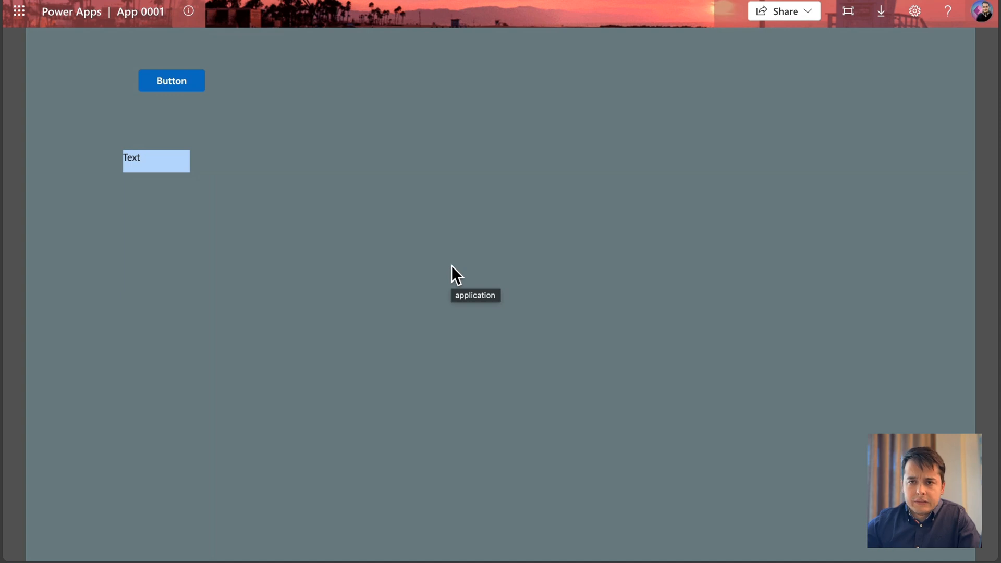
{"action": "mouse_move", "coordinate": [187, 84]}
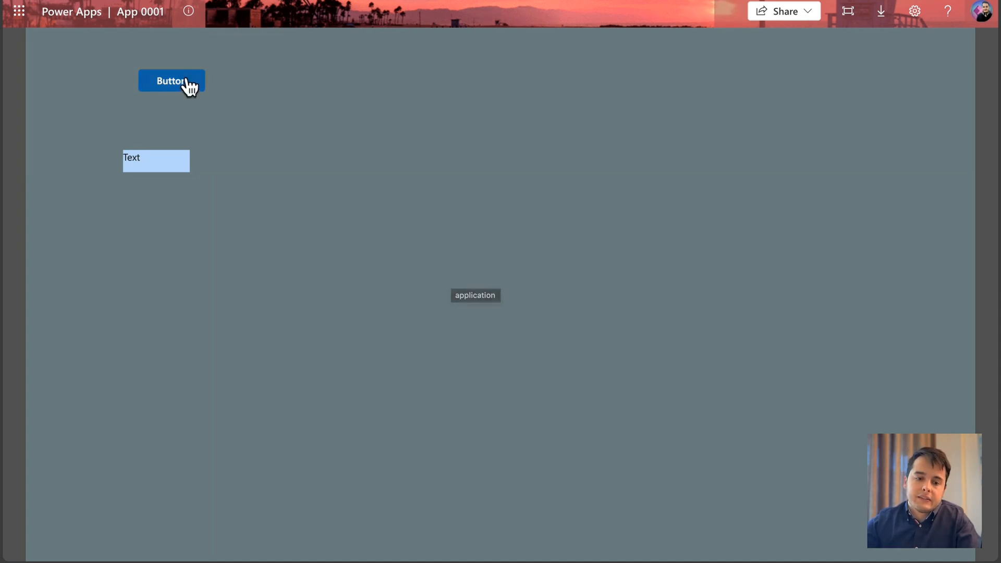
{"action": "mouse_move", "coordinate": [430, 390]}
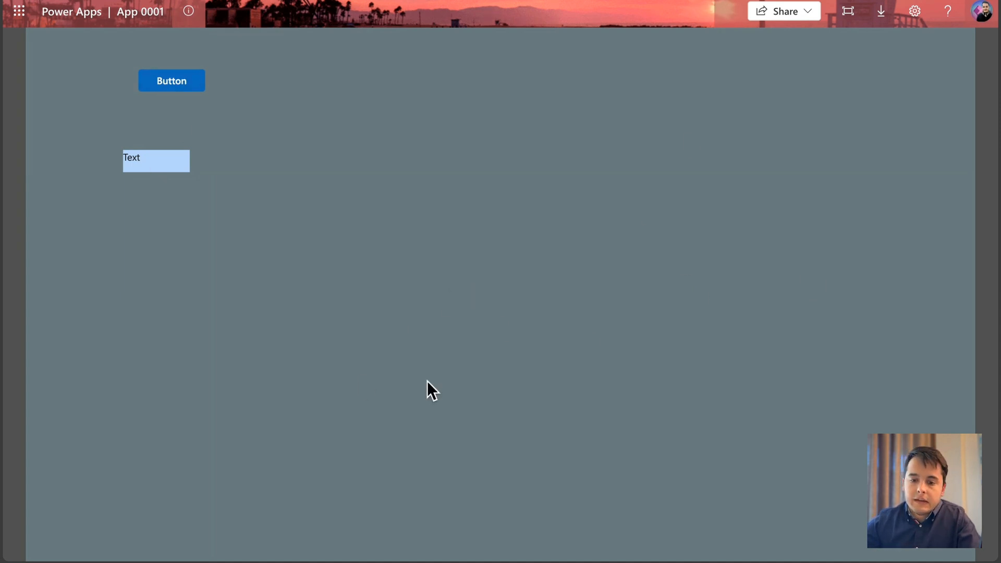
{"action": "mouse_move", "coordinate": [479, 294]}
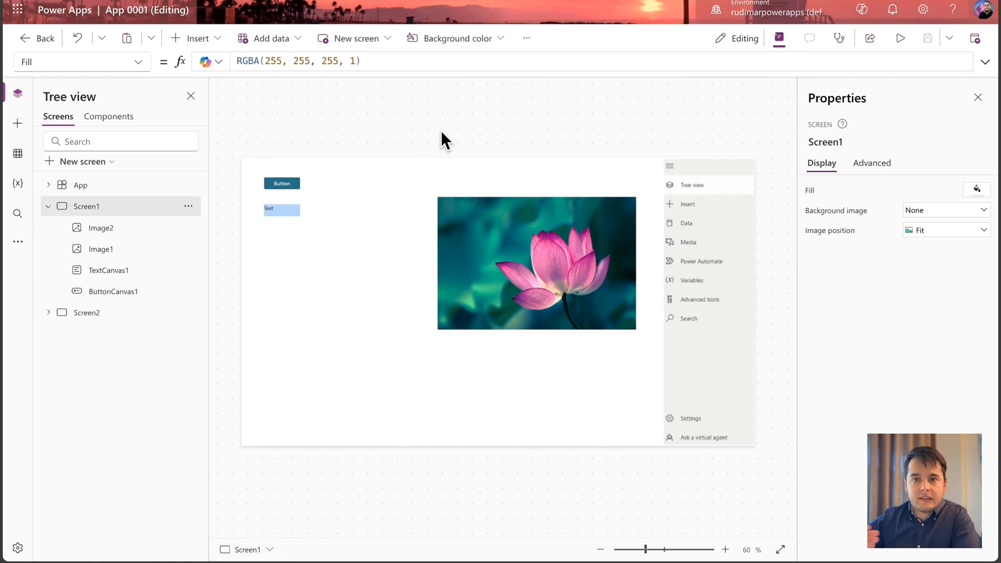
{"action": "mouse_move", "coordinate": [975, 38]}
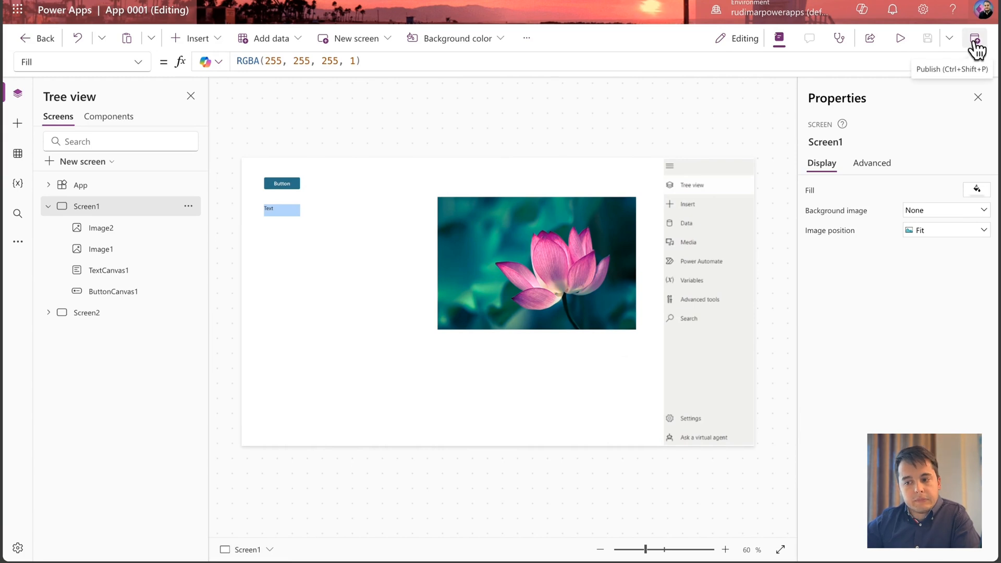
- Publish the current App 0001 version with the lotus image layout
{"action": "left_click", "coordinate": [975, 39]}
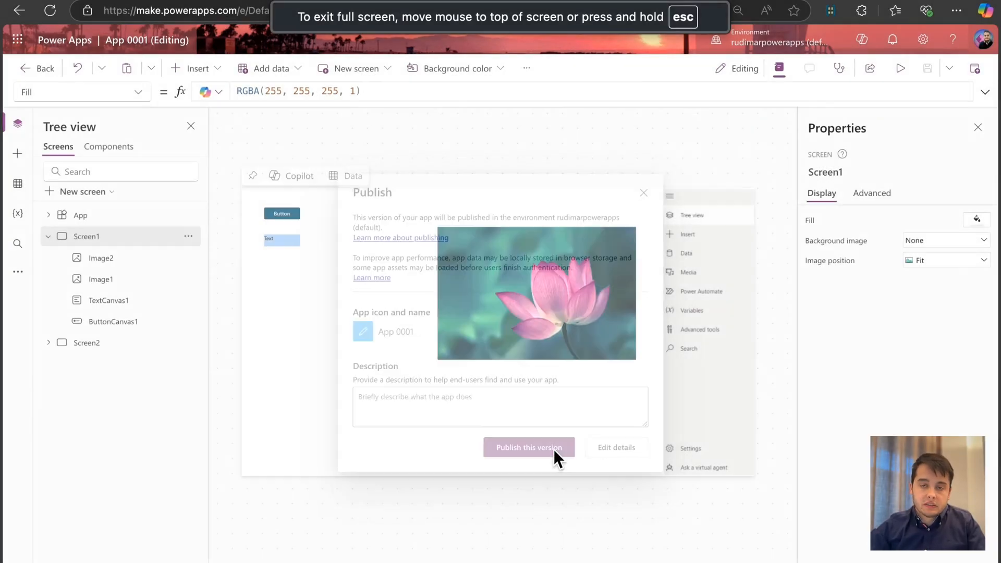
{"action": "left_click", "coordinate": [528, 447]}
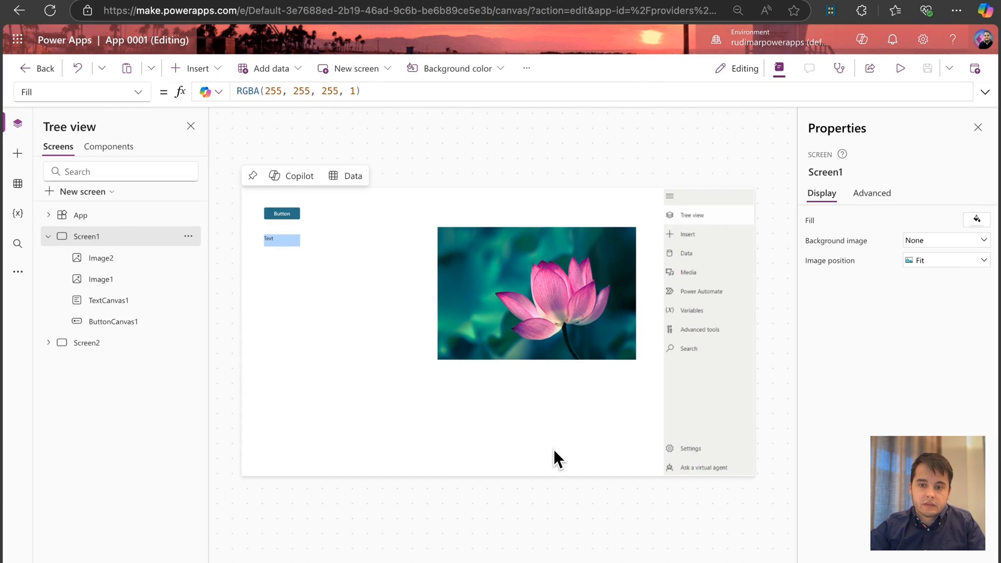
{"action": "mouse_move", "coordinate": [600, 189]}
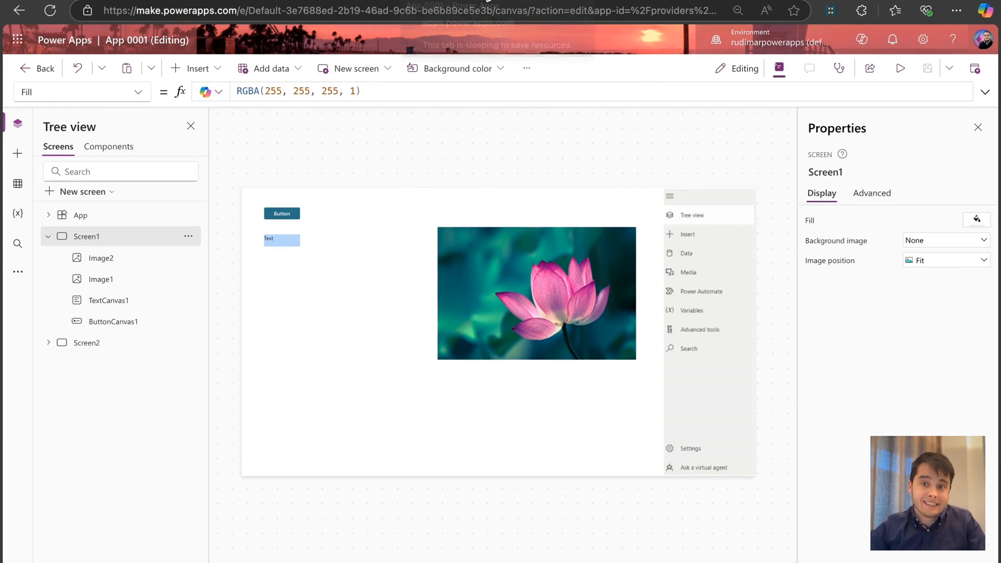
- Refresh the running App 0001 to the latest published version showing the lotus image
{"action": "left_click", "coordinate": [899, 69]}
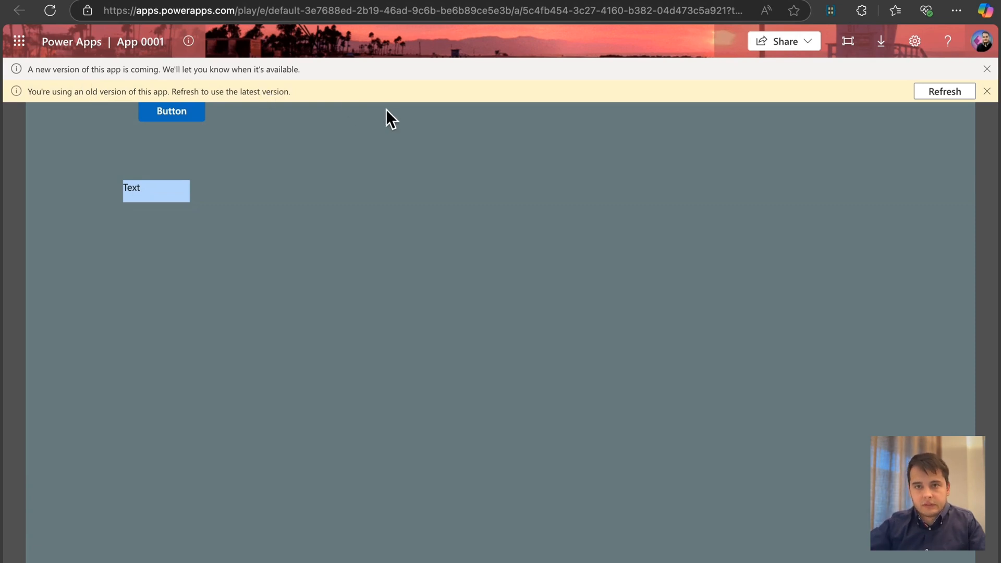
{"action": "mouse_move", "coordinate": [954, 112]}
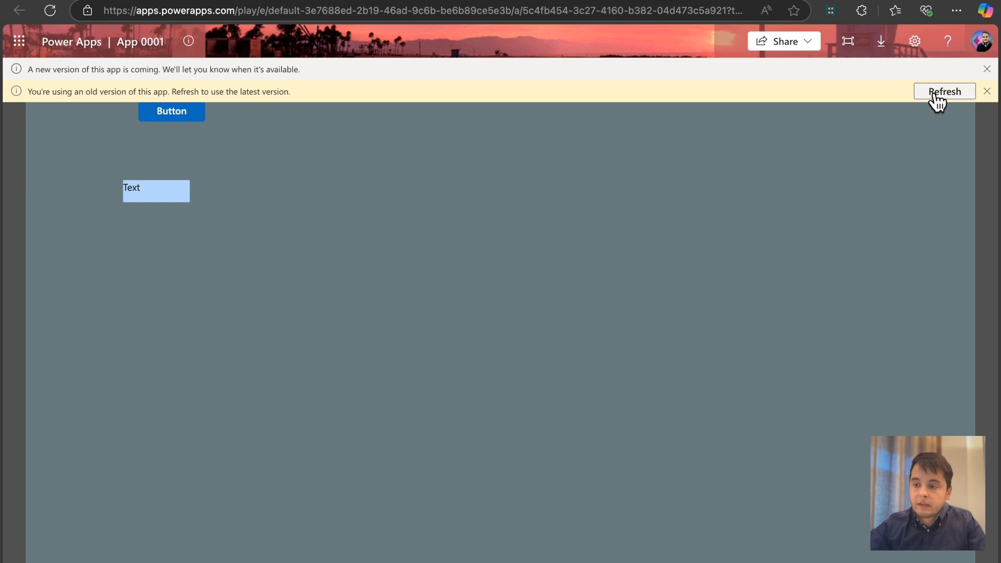
{"action": "left_click", "coordinate": [944, 91]}
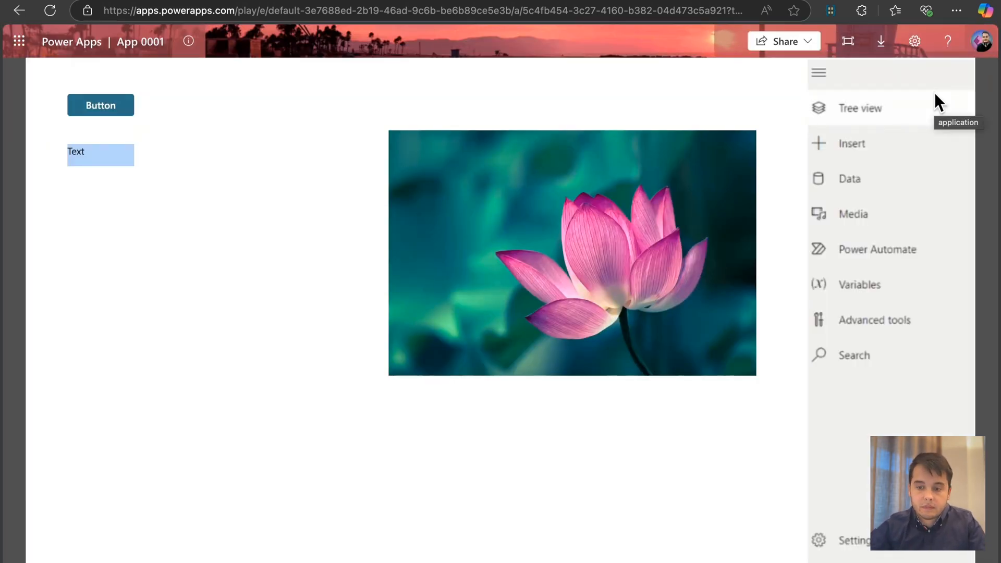
{"action": "mouse_move", "coordinate": [501, 248]}
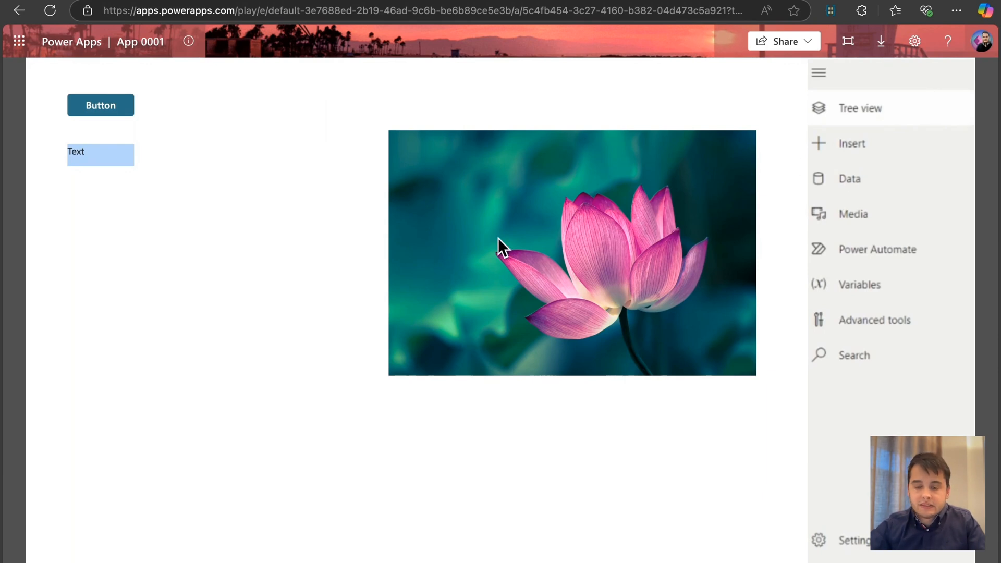
{"action": "mouse_move", "coordinate": [211, 295]}
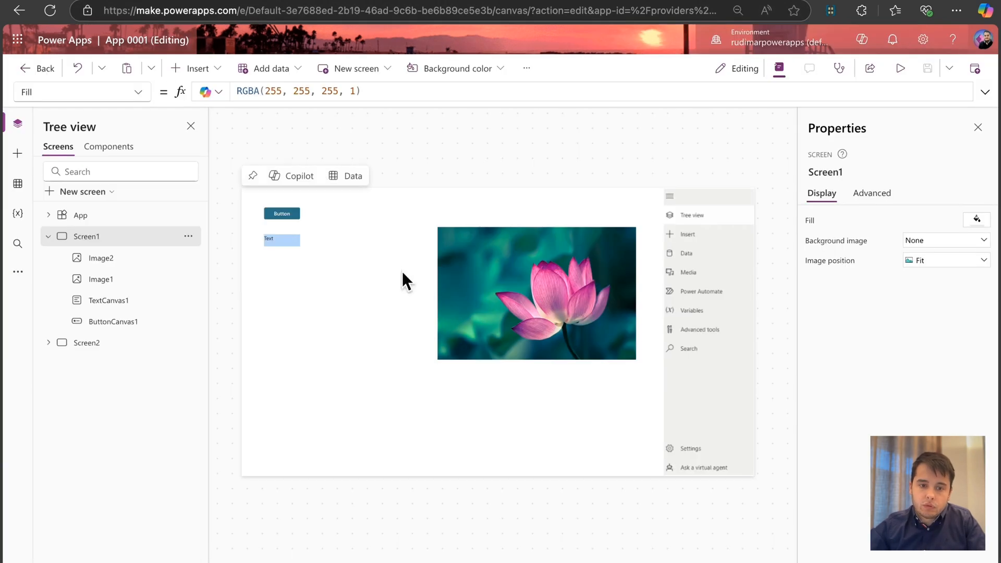
- Add a text label reading 'Welcome to the' as the screen heading
{"action": "left_click", "coordinate": [197, 69]}
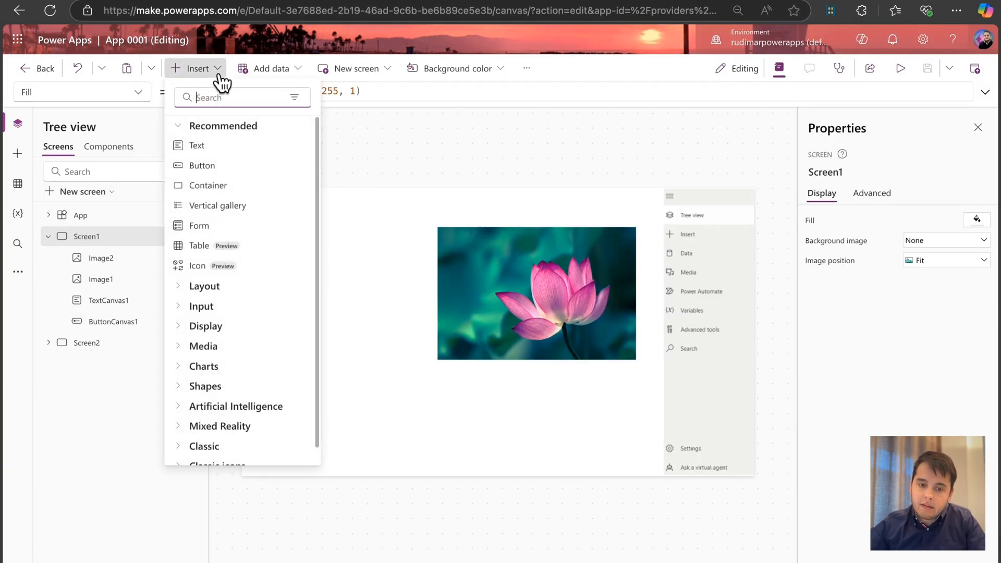
{"action": "left_click", "coordinate": [197, 145]}
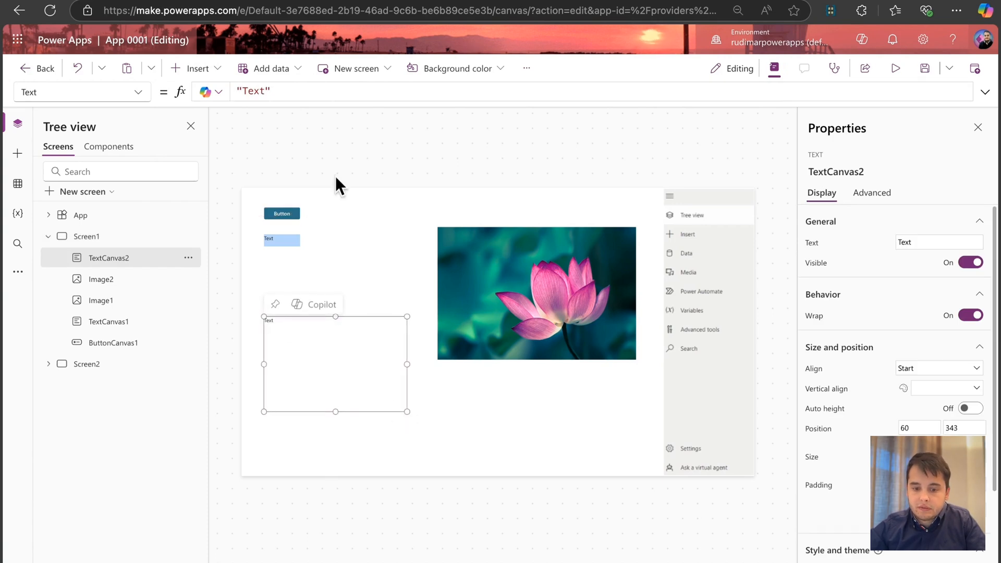
{"action": "type", "text": "Welcome to the app"}
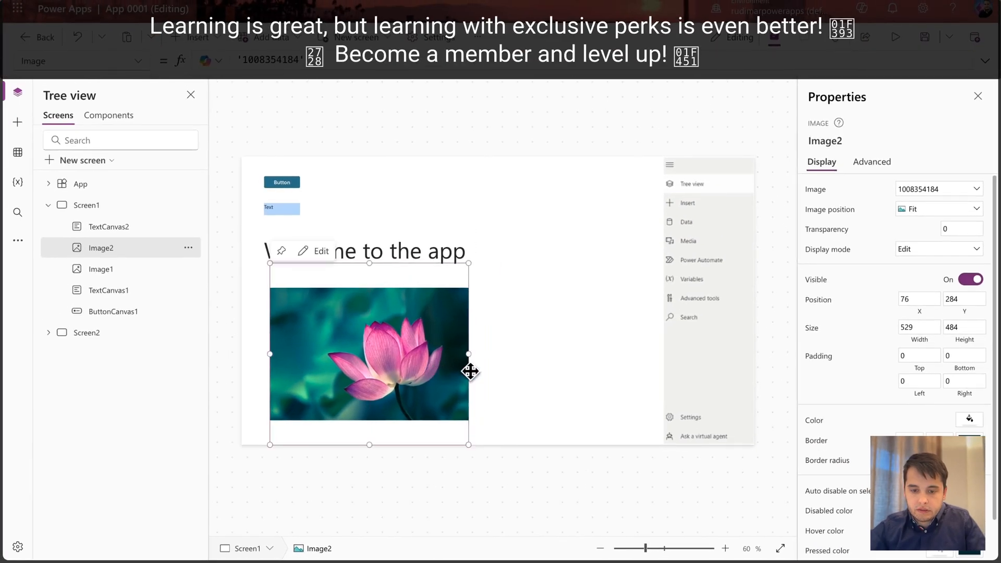
- Set the lotus image position to Fill so it fills its frame, and save the app
{"action": "left_click", "coordinate": [938, 209]}
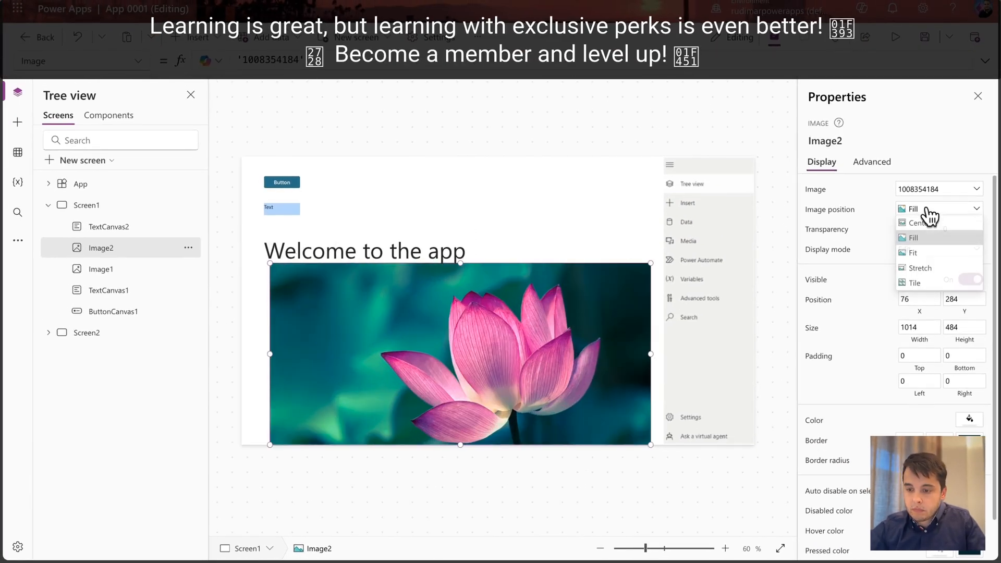
{"action": "left_click", "coordinate": [916, 223]}
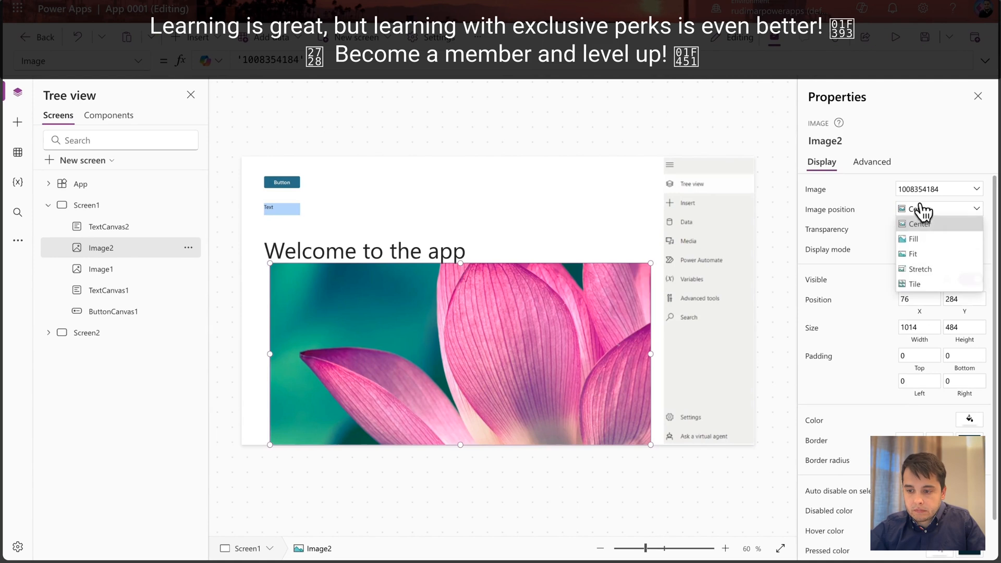
{"action": "left_click", "coordinate": [912, 237]}
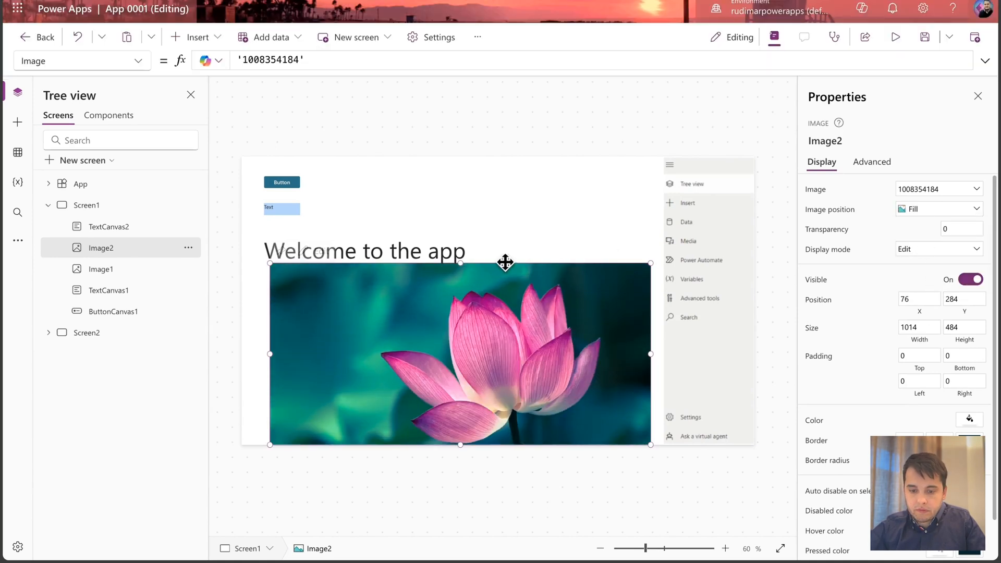
{"action": "left_click", "coordinate": [88, 205]}
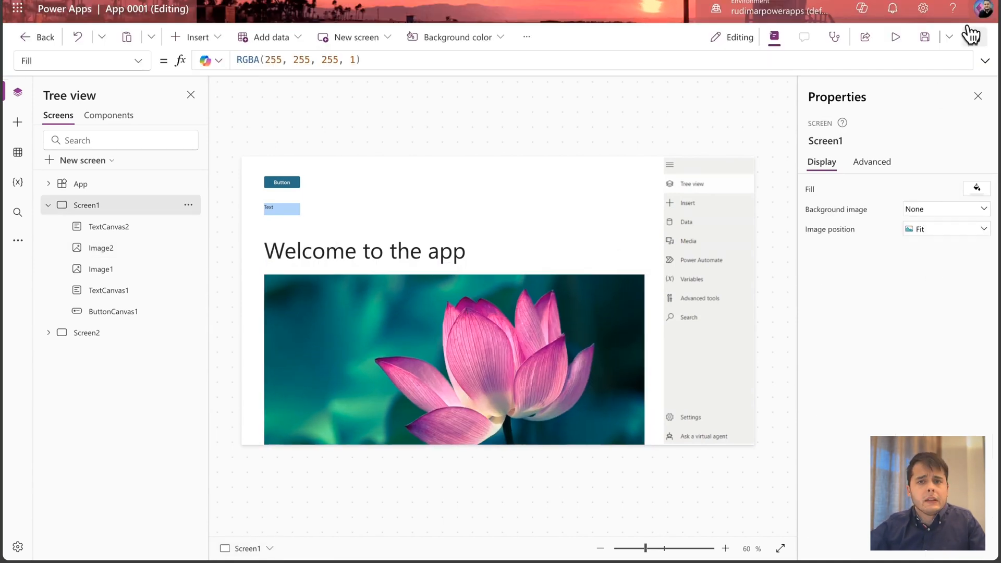
{"action": "mouse_move", "coordinate": [926, 37]}
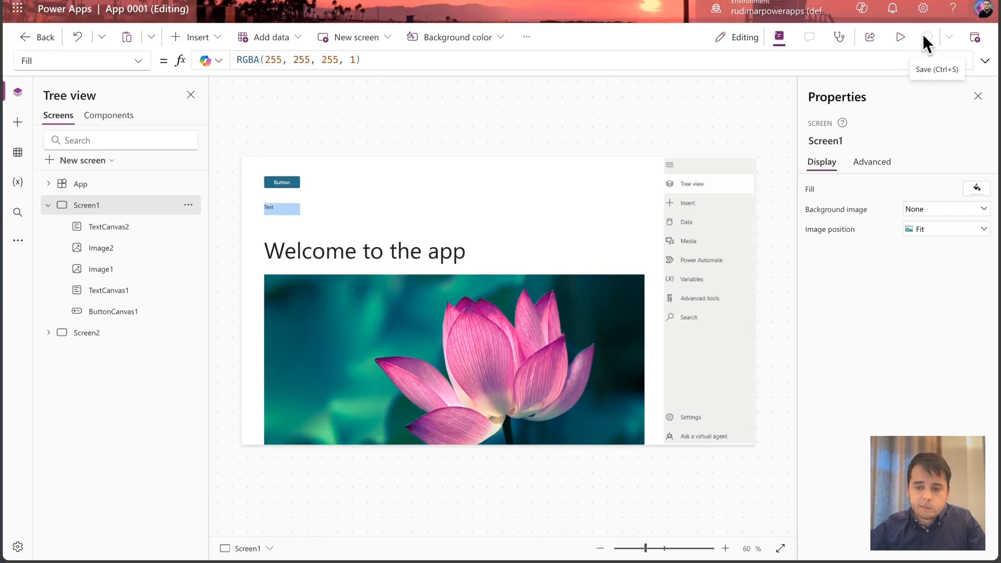
{"action": "left_click", "coordinate": [900, 37]}
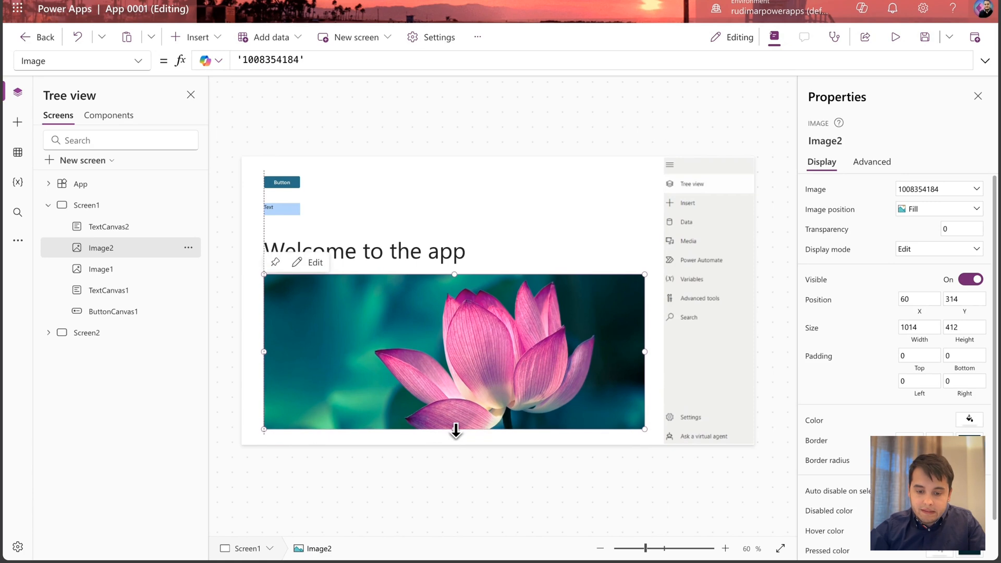
- Resize the image below the heading and save the latest layout changes
{"action": "left_click", "coordinate": [514, 475]}
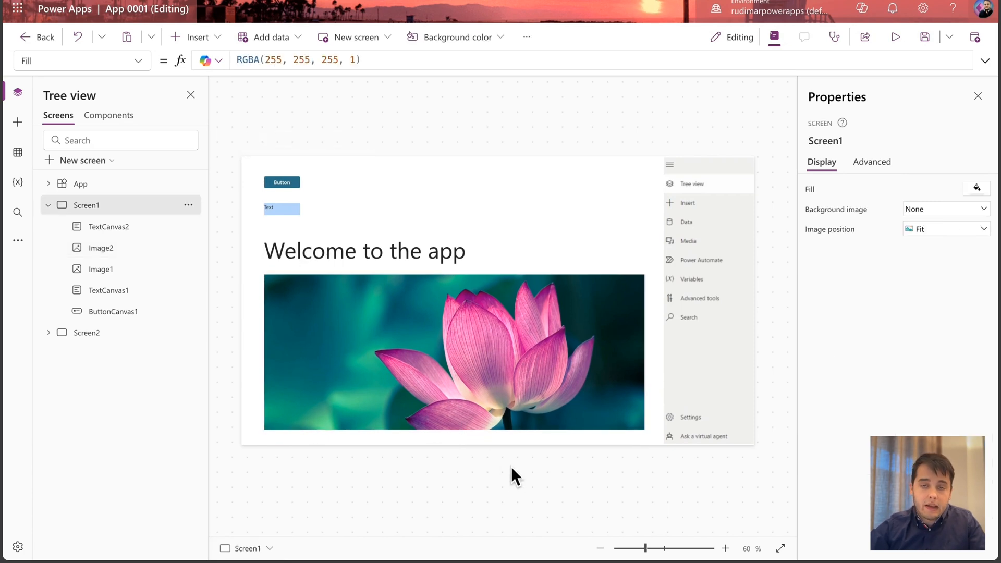
{"action": "mouse_move", "coordinate": [925, 36]}
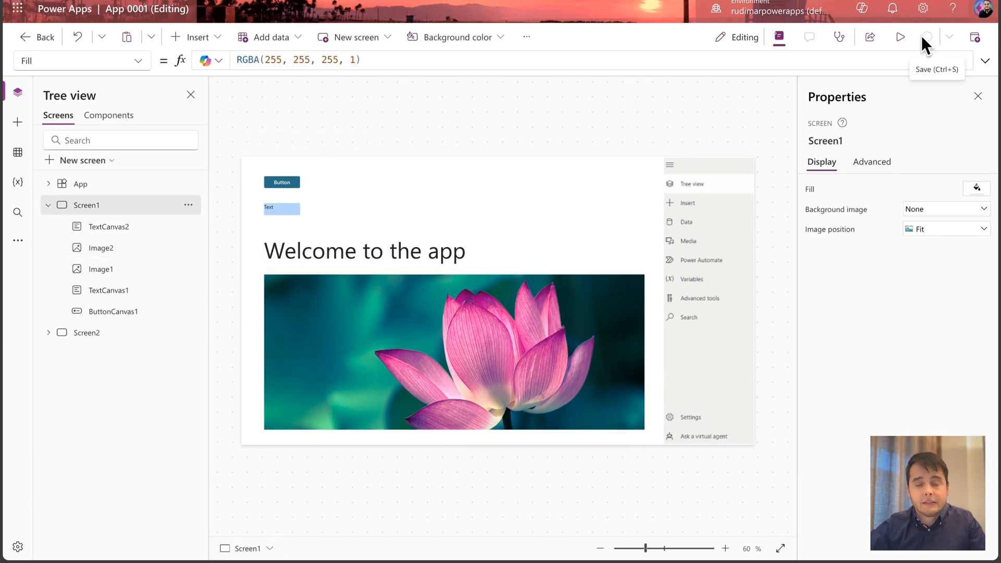
{"action": "left_click", "coordinate": [926, 37]}
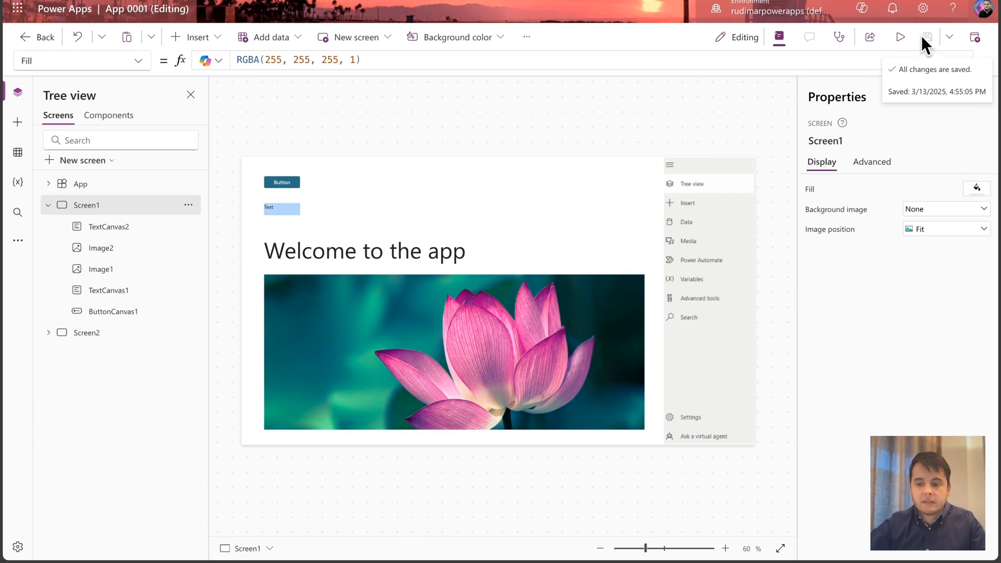
{"action": "left_click", "coordinate": [925, 37]}
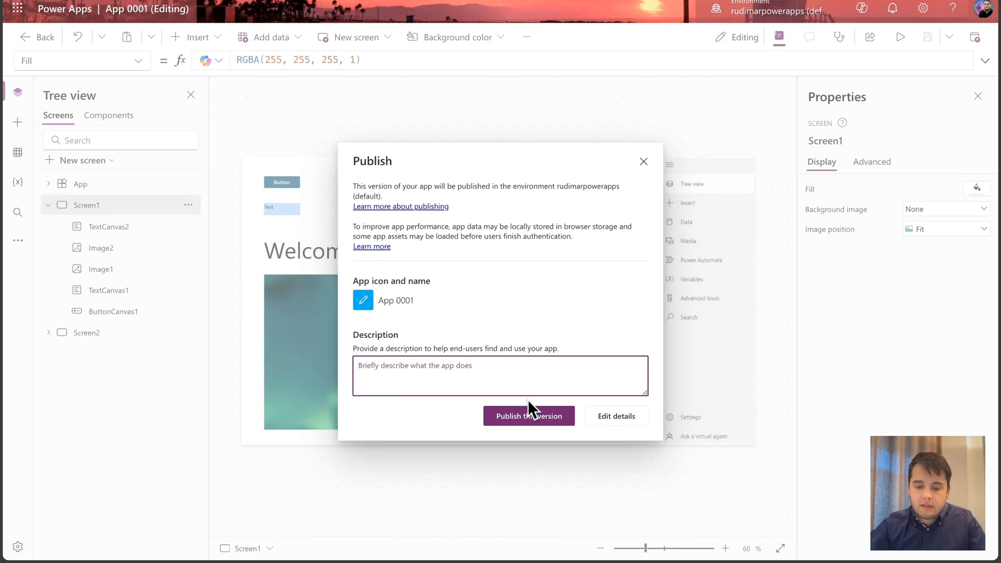
- Publish this version with the description 'Added a welcome message' and run the app
{"action": "type", "text": "Addte"}
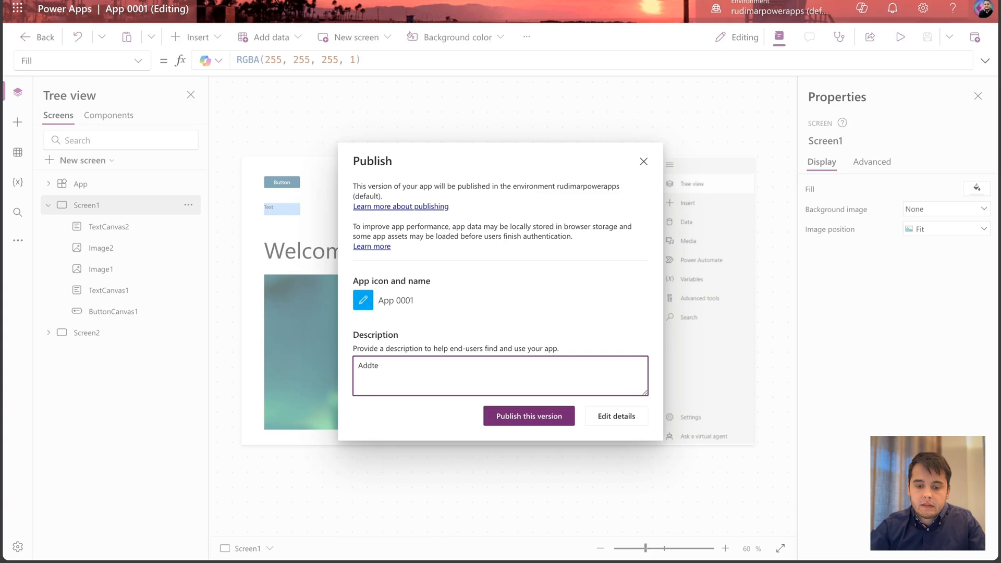
{"action": "type", "text": "Added a welcome message"}
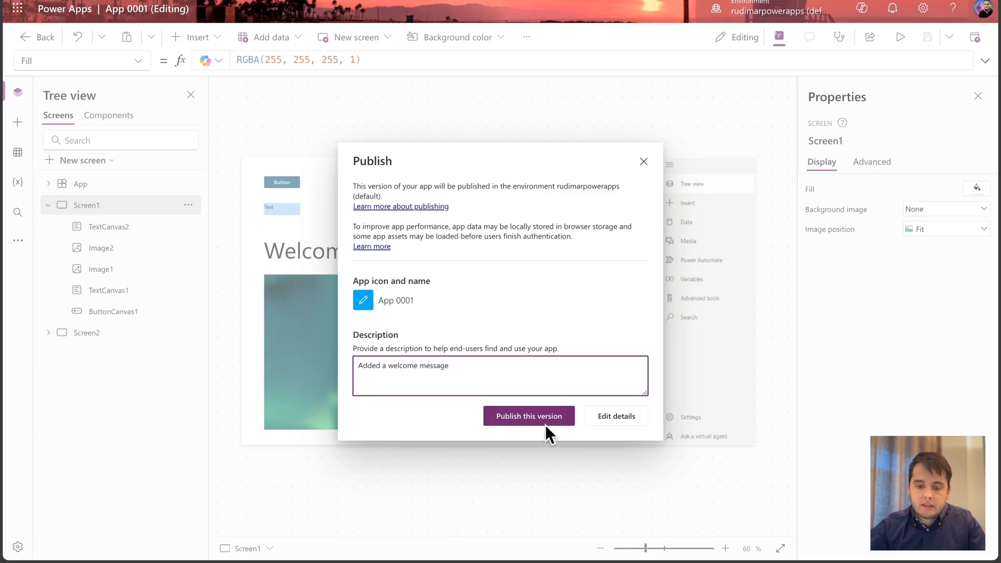
{"action": "left_click", "coordinate": [529, 416]}
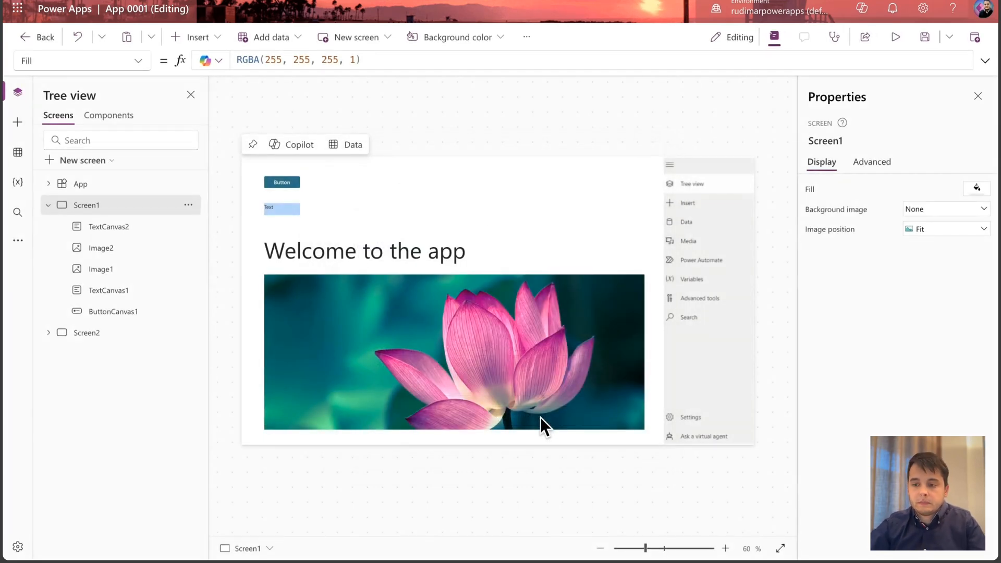
{"action": "left_click", "coordinate": [895, 37]}
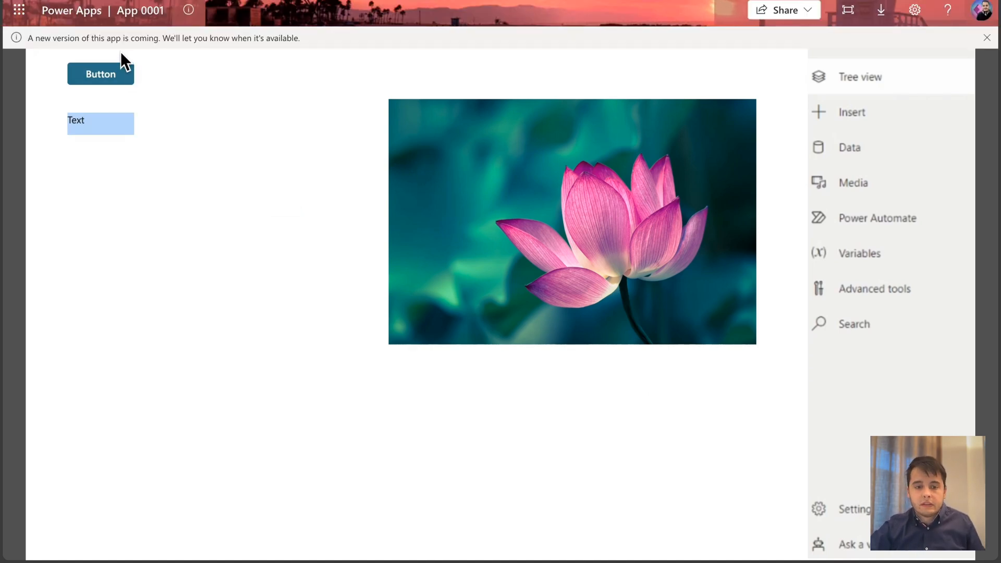
{"action": "mouse_move", "coordinate": [232, 63]}
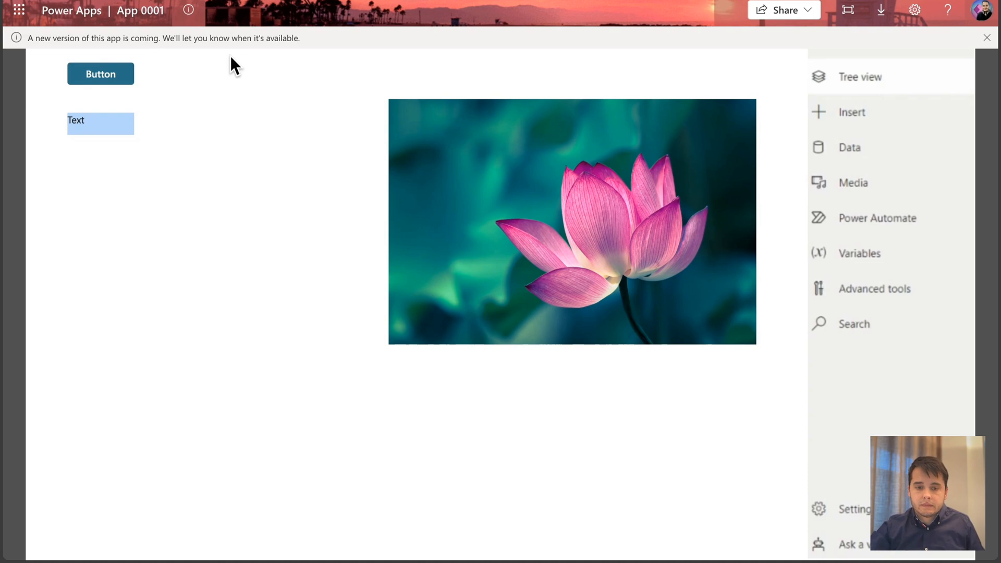
{"action": "mouse_move", "coordinate": [526, 326]}
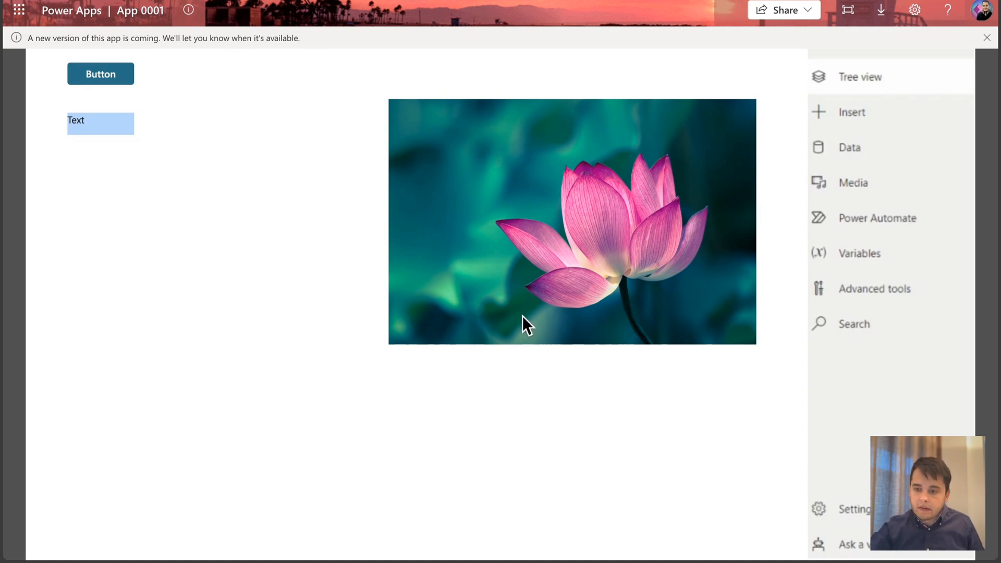
{"action": "mouse_move", "coordinate": [664, 328]}
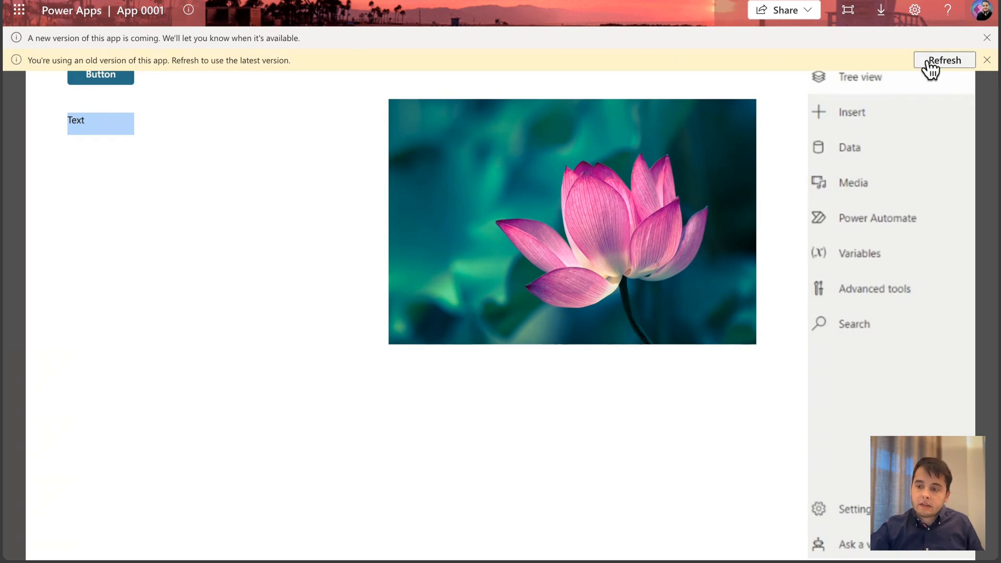
- Refresh the running app to the latest version with the 'Welcome to the app' heading
{"action": "left_click", "coordinate": [944, 59]}
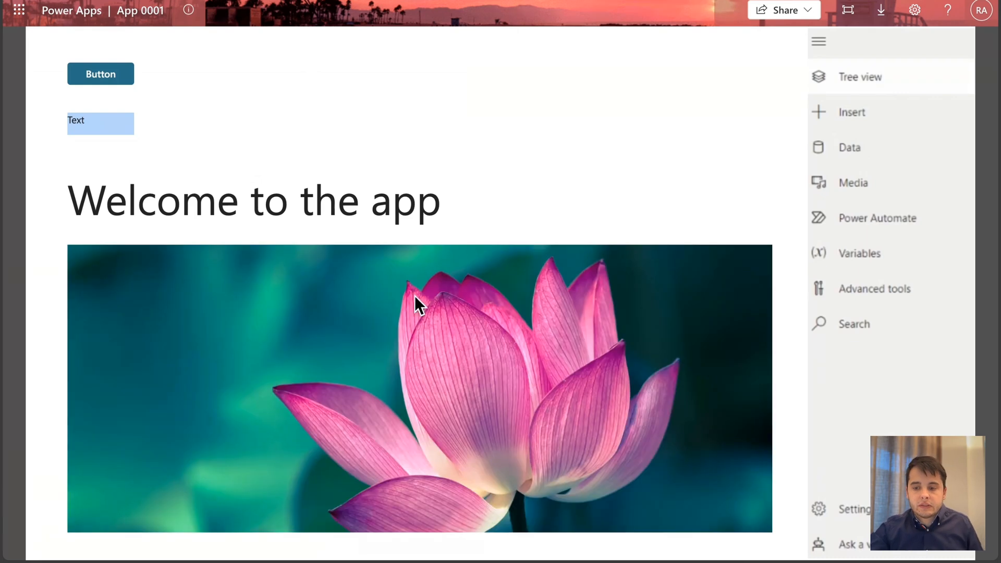
{"action": "mouse_move", "coordinate": [447, 196]}
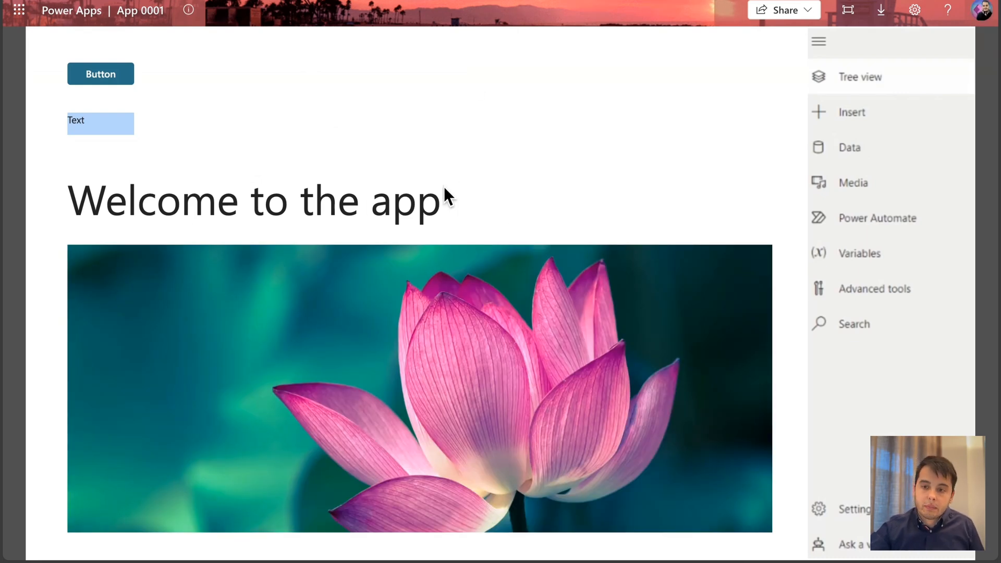
{"action": "mouse_move", "coordinate": [365, 79]}
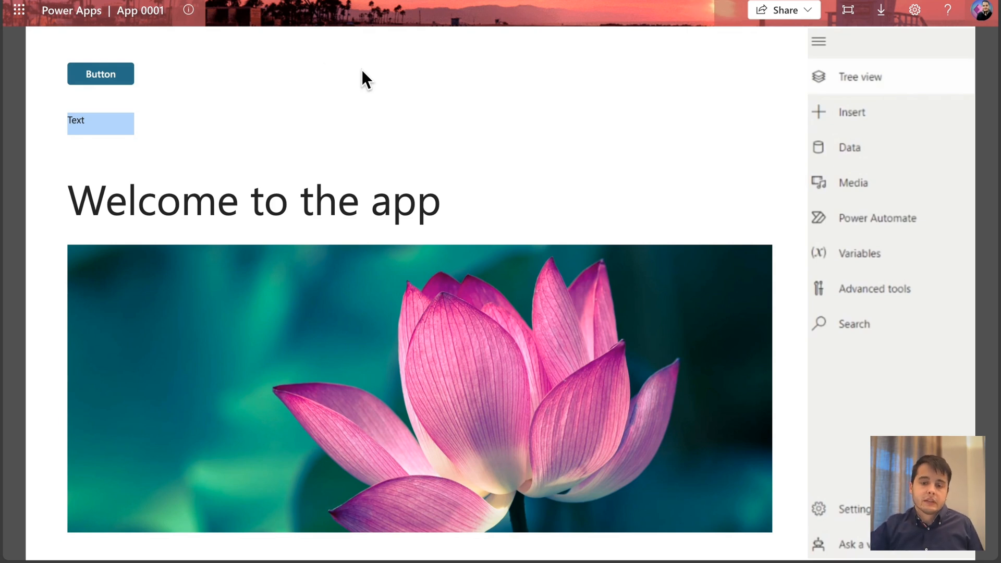
{"action": "mouse_move", "coordinate": [371, 70]}
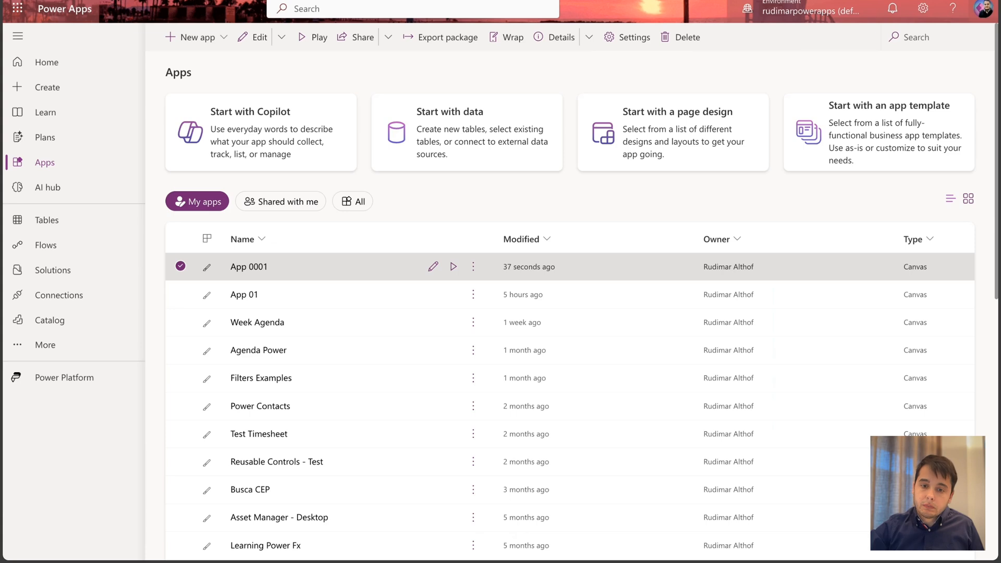
{"action": "mouse_move", "coordinate": [313, 237]}
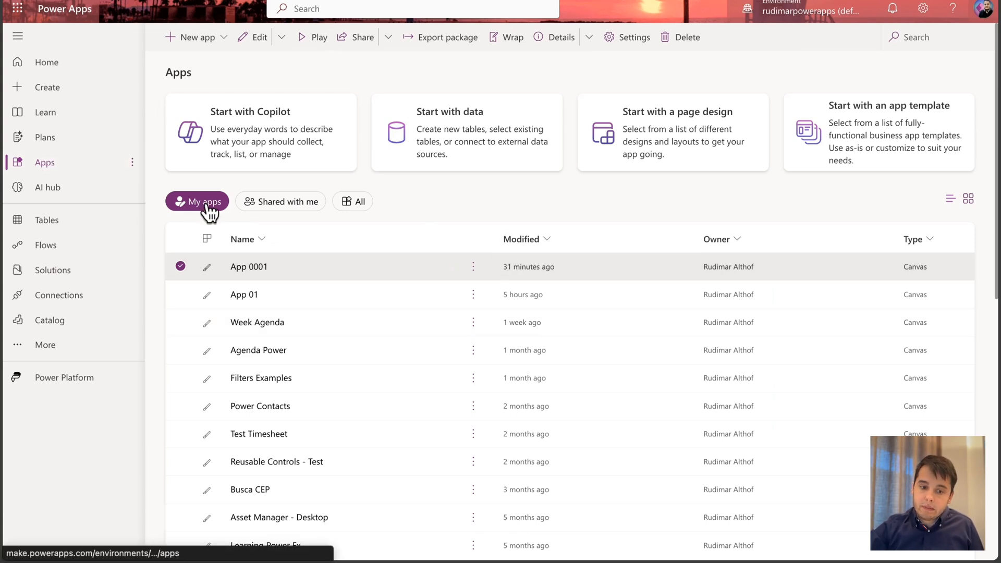
{"action": "mouse_move", "coordinate": [262, 285]}
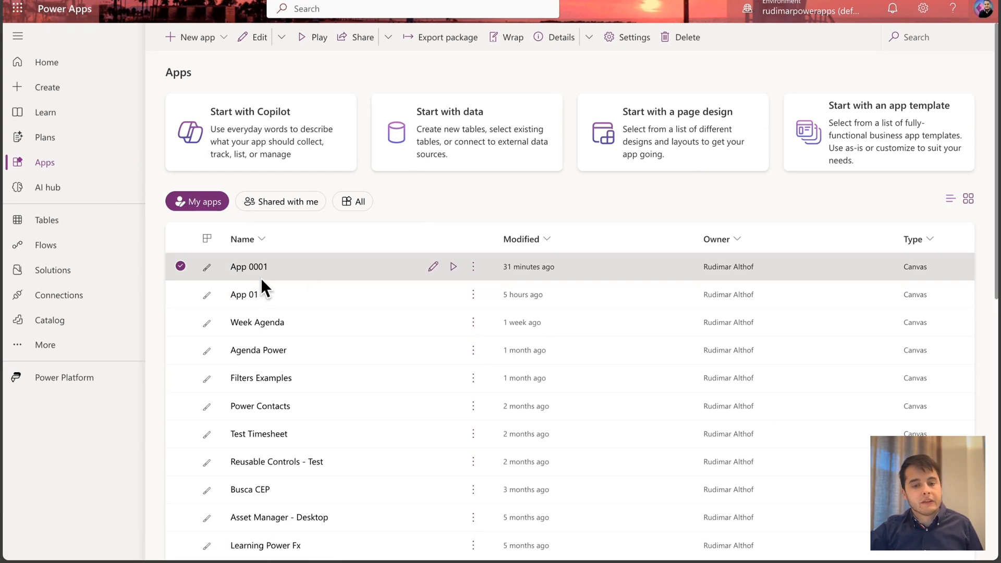
- View App 0001's details page with its web link and app ID, heading to Versions
{"action": "left_click", "coordinate": [473, 265]}
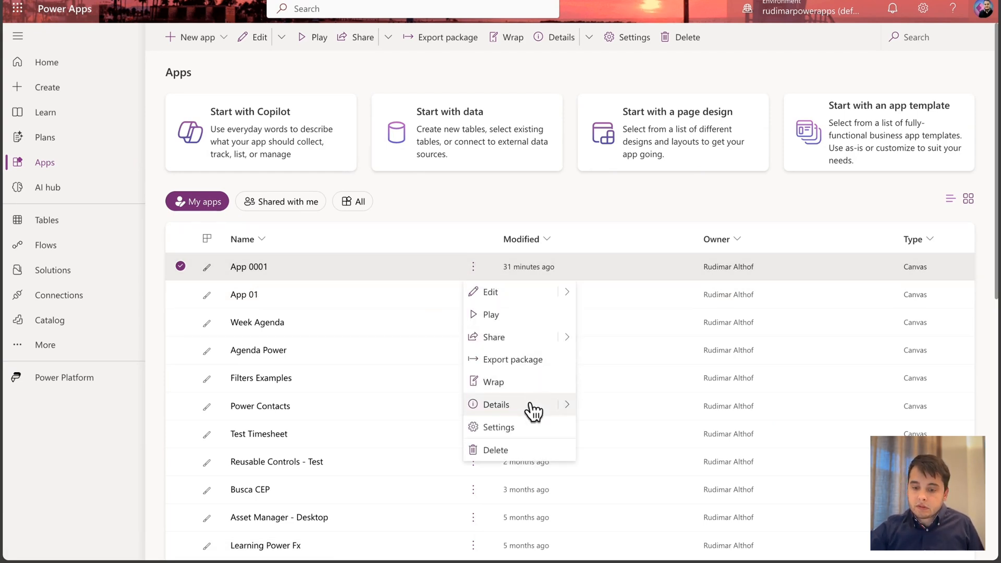
{"action": "left_click", "coordinate": [495, 405]}
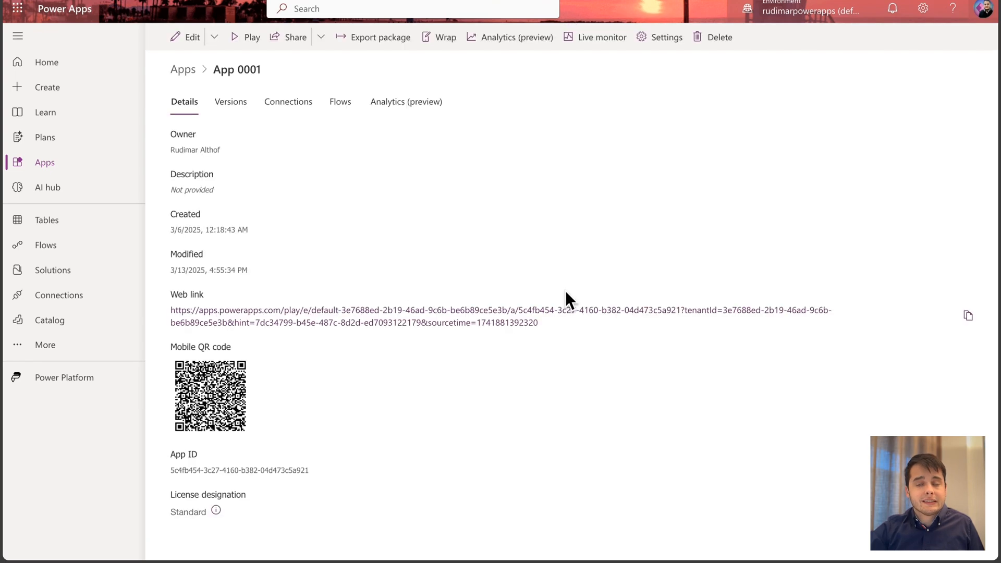
{"action": "left_click", "coordinate": [230, 102]}
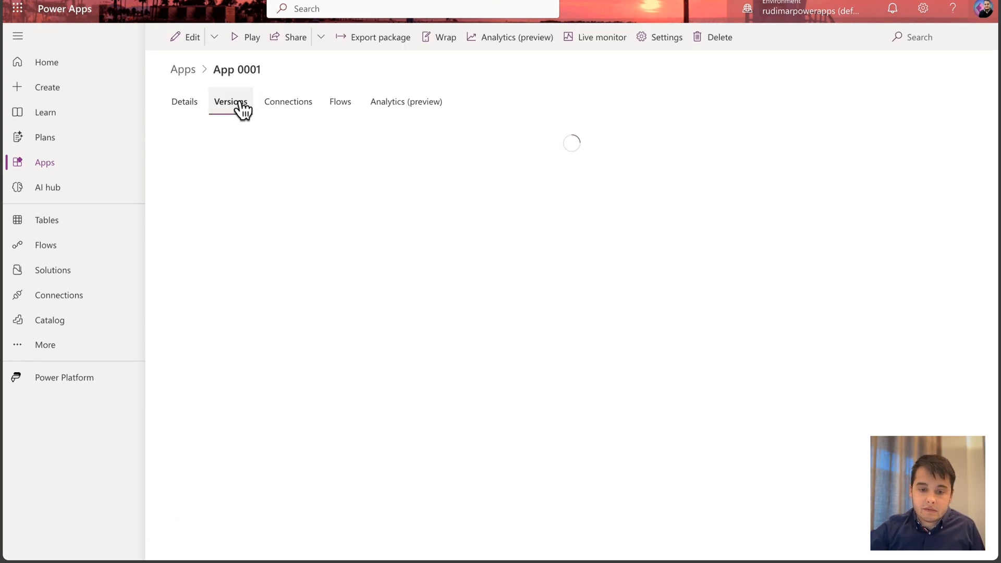
- List App 0001's eight versions and select Version 7 for restore
{"action": "left_click", "coordinate": [229, 102]}
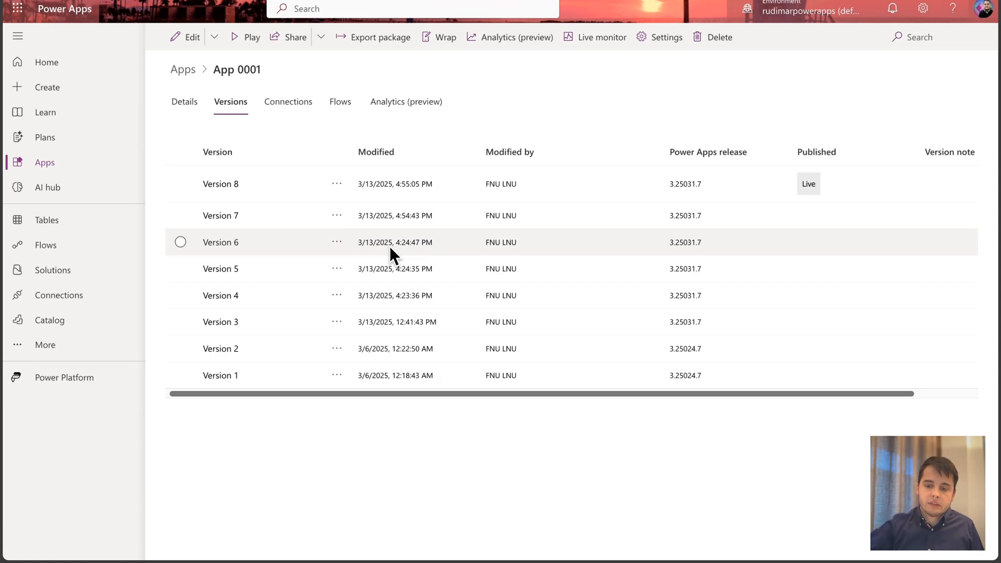
{"action": "left_click", "coordinate": [180, 184]}
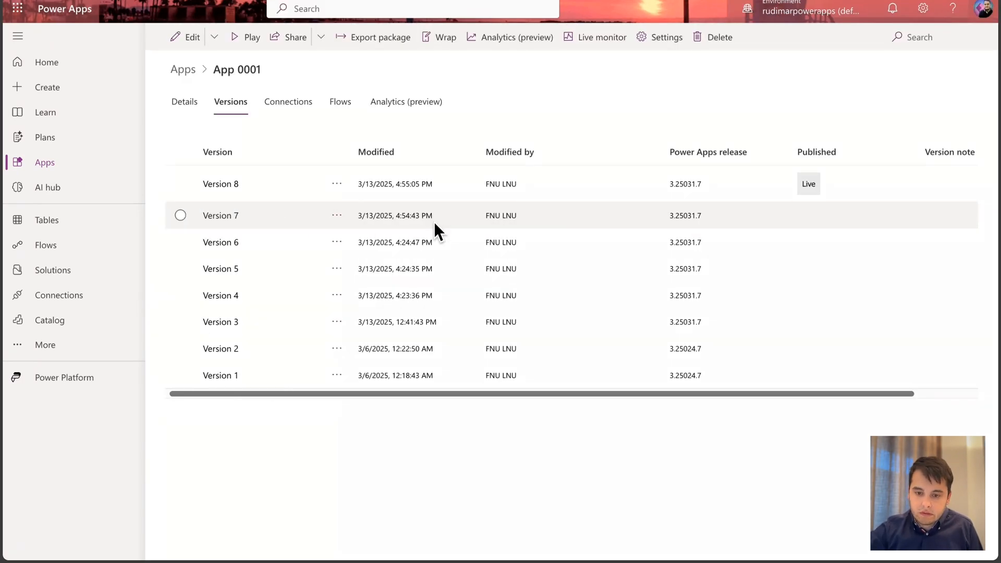
{"action": "left_click", "coordinate": [180, 215]}
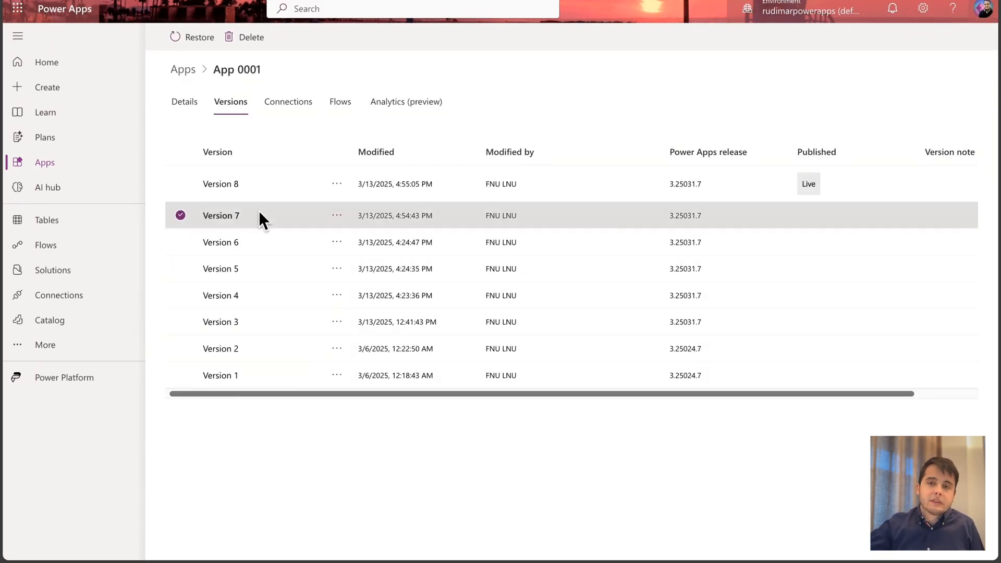
{"action": "mouse_move", "coordinate": [412, 229]}
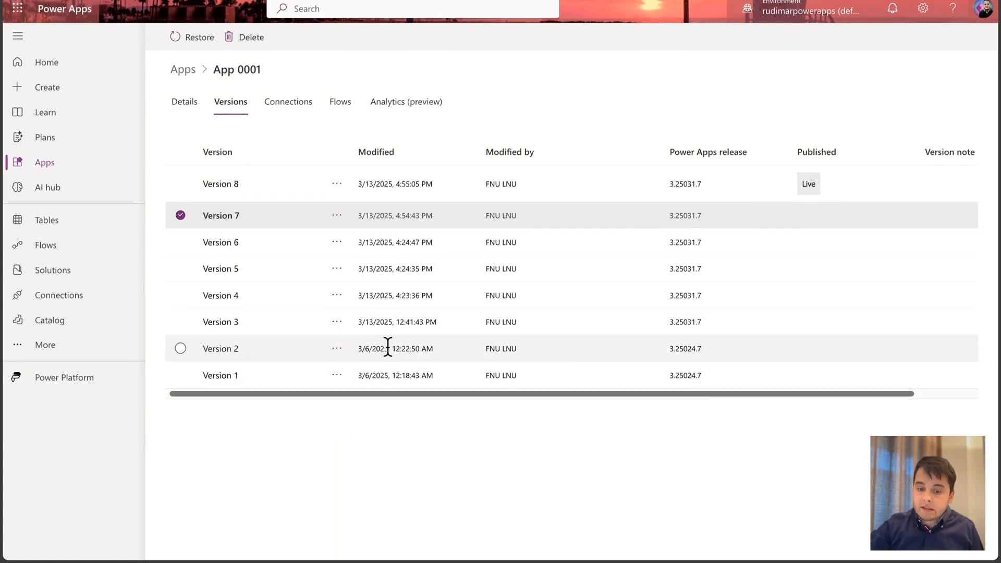
{"action": "mouse_move", "coordinate": [330, 244]}
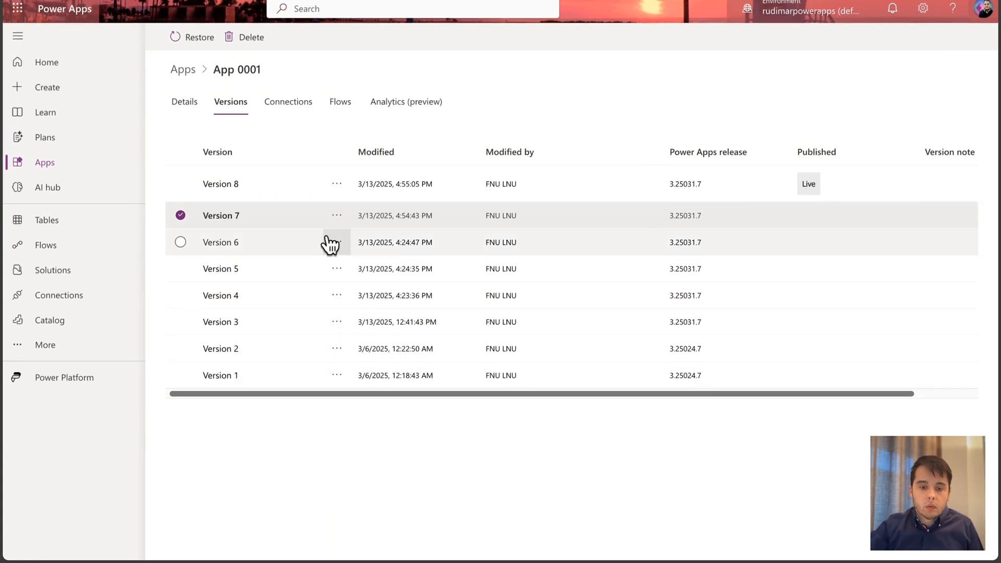
{"action": "mouse_move", "coordinate": [331, 219]}
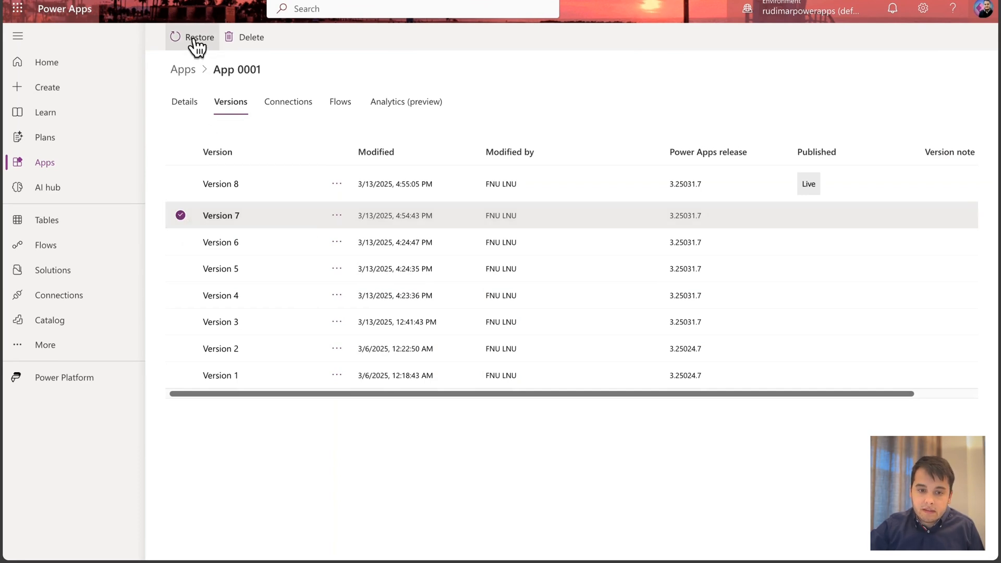
- Restore Version 7 of App 0001 and confirm saving it as version 9
{"action": "left_click", "coordinate": [200, 37]}
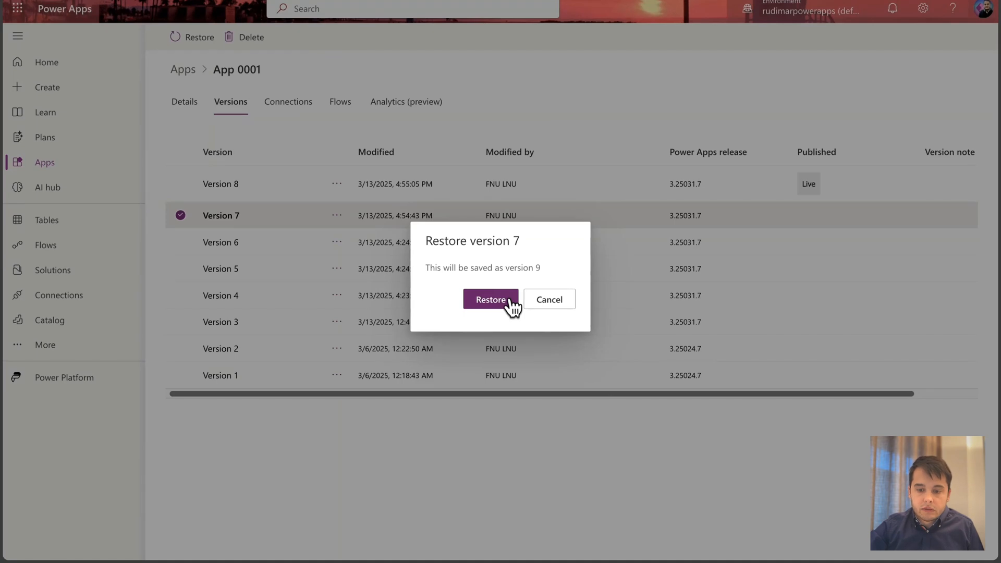
{"action": "mouse_move", "coordinate": [545, 273]}
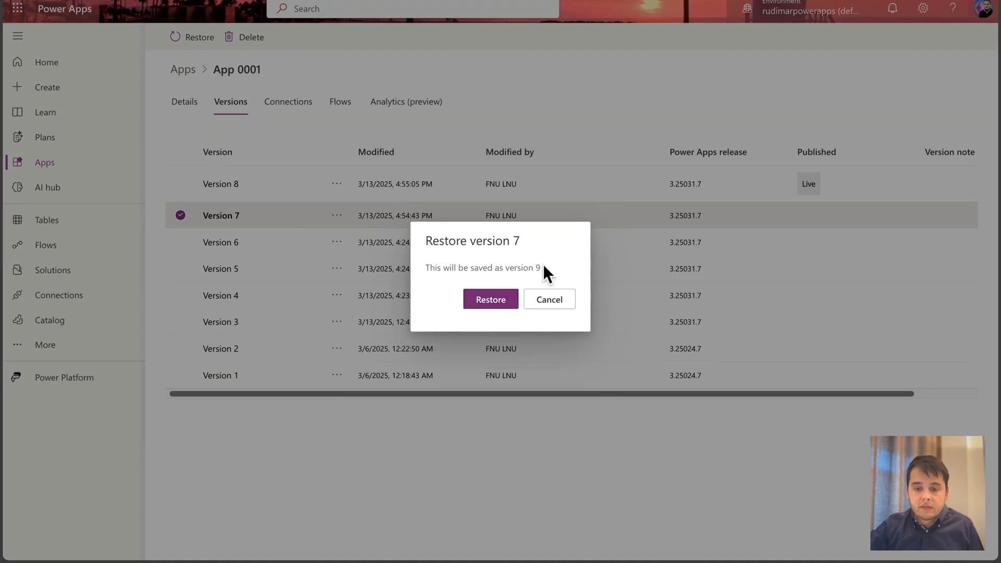
{"action": "mouse_move", "coordinate": [246, 178]}
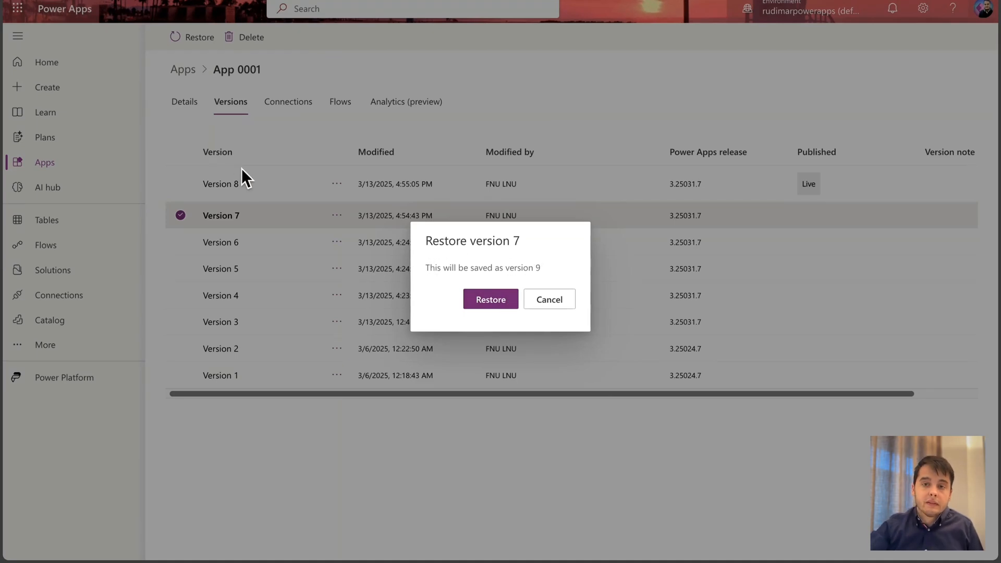
{"action": "left_click", "coordinate": [490, 299]}
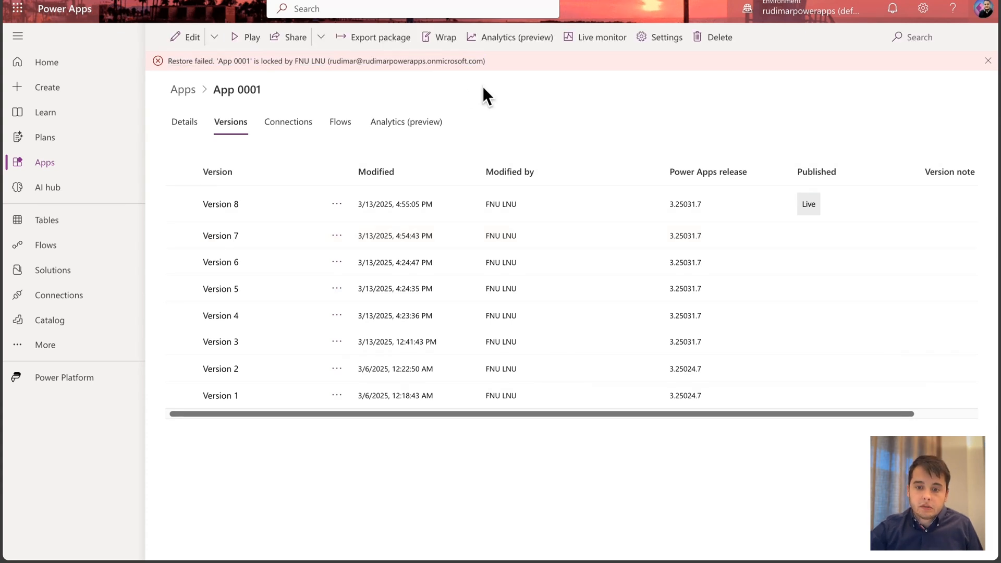
{"action": "mouse_move", "coordinate": [382, 37]}
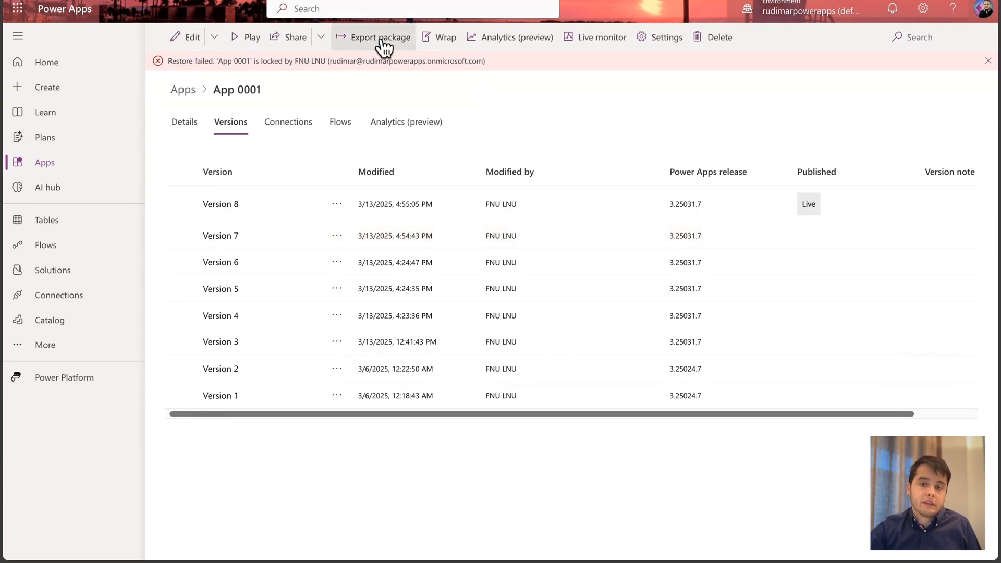
{"action": "left_click", "coordinate": [185, 37]}
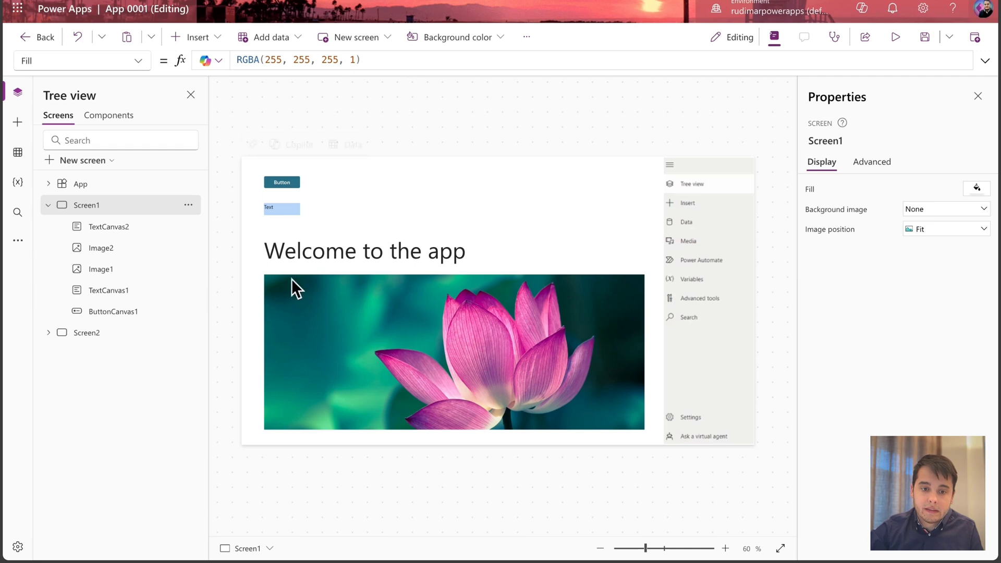
{"action": "mouse_move", "coordinate": [484, 80]}
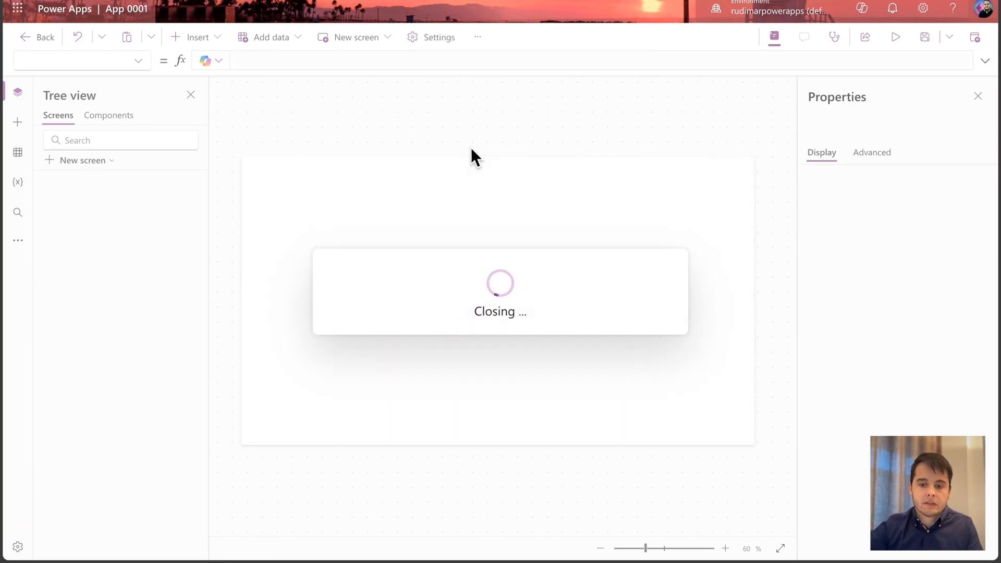
{"action": "left_click", "coordinate": [36, 37]}
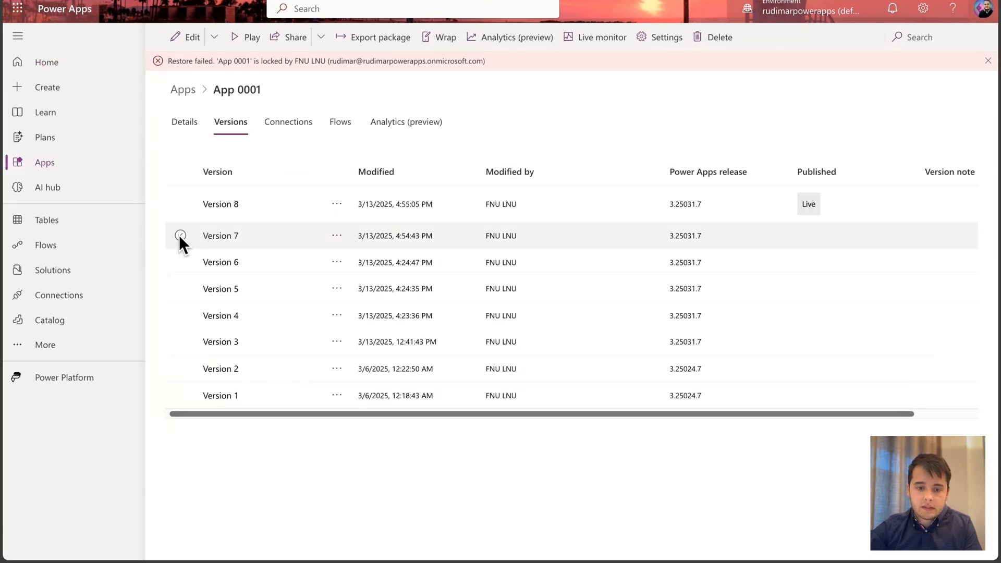
- Retry restoring Version 7, then return to the My apps list
{"action": "left_click", "coordinate": [180, 234]}
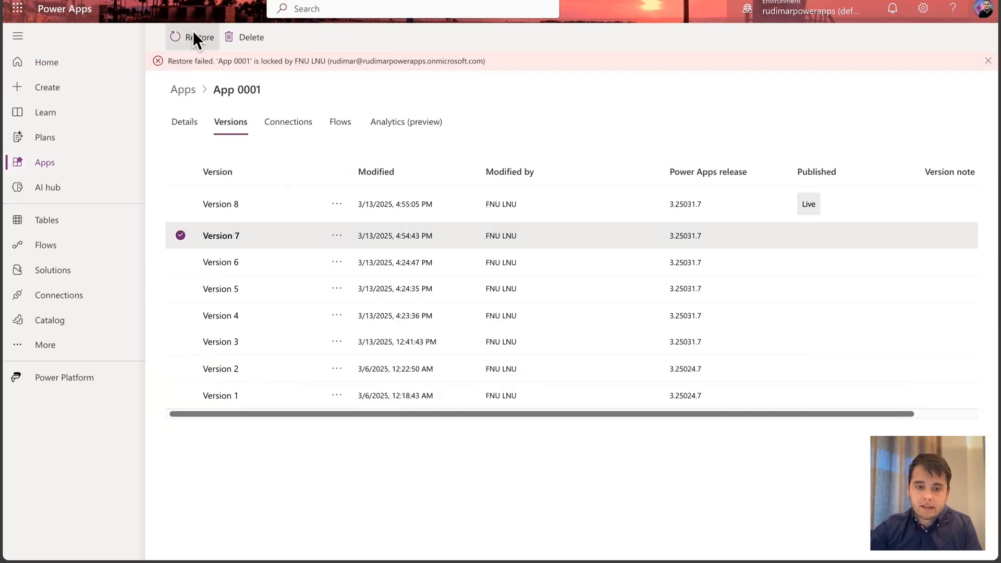
{"action": "left_click", "coordinate": [192, 37]}
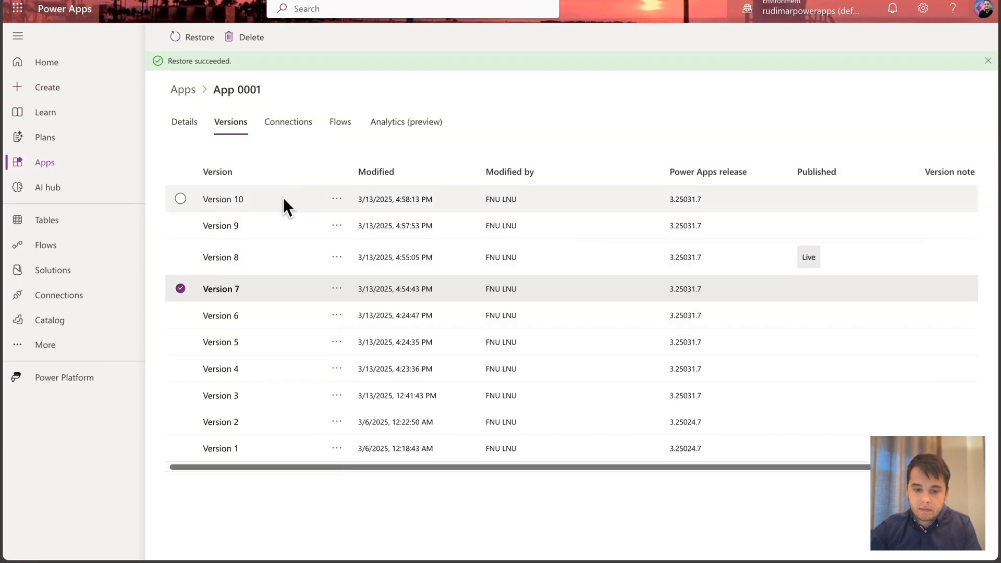
{"action": "left_click", "coordinate": [180, 198]}
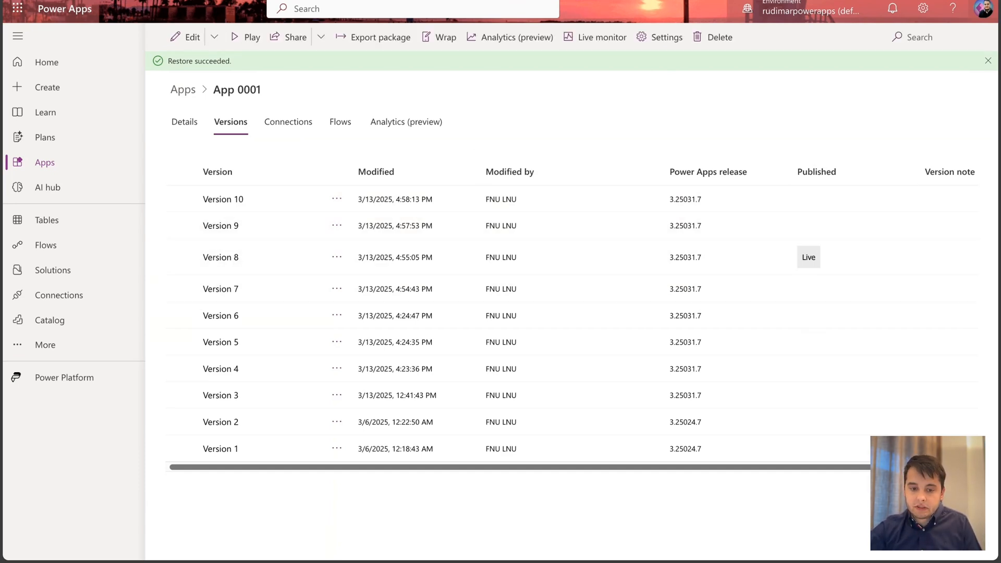
{"action": "left_click", "coordinate": [245, 36]}
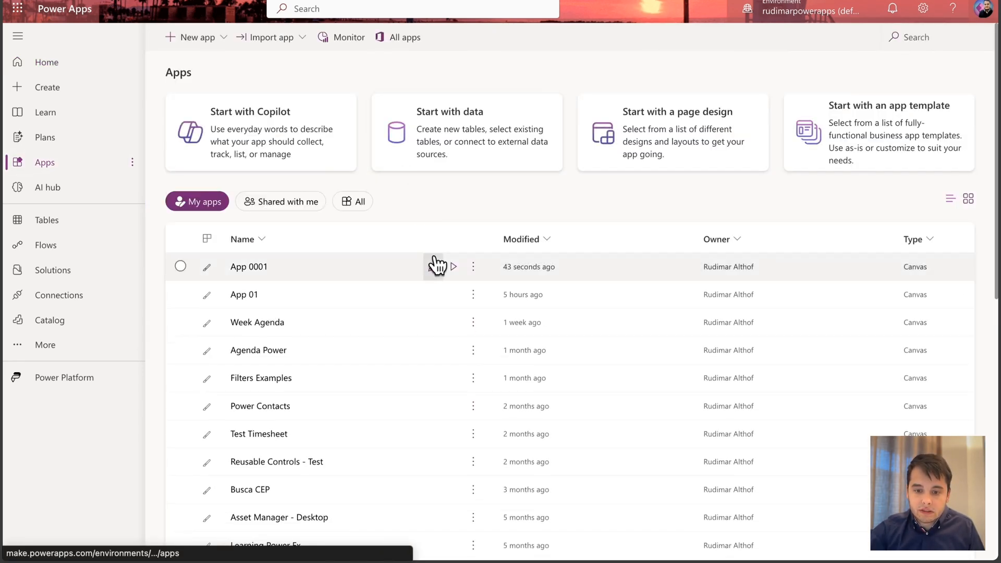
- Open App 0001 in the editor, dismiss the read-only notice and preview it
{"action": "left_click", "coordinate": [453, 266]}
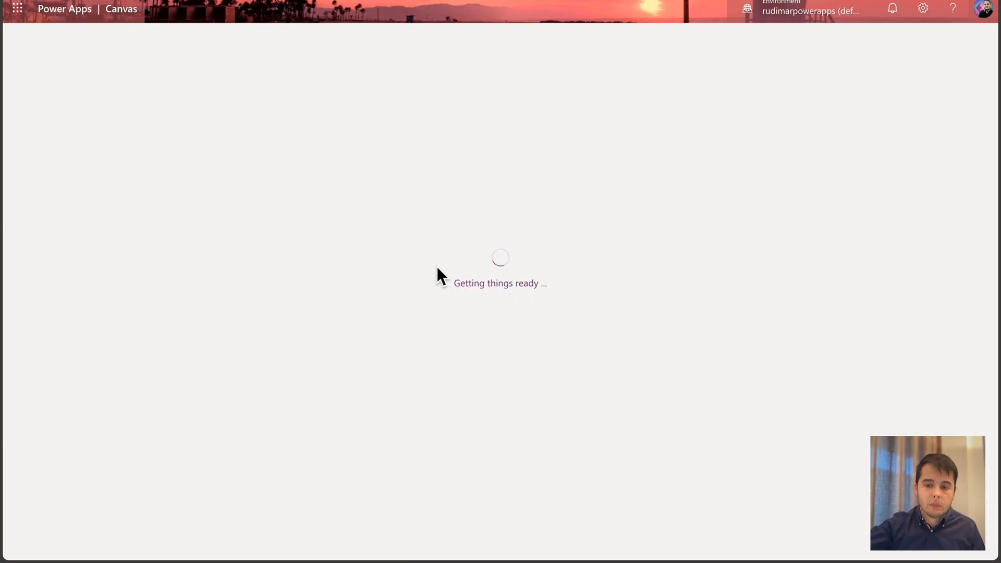
{"action": "mouse_move", "coordinate": [478, 248]}
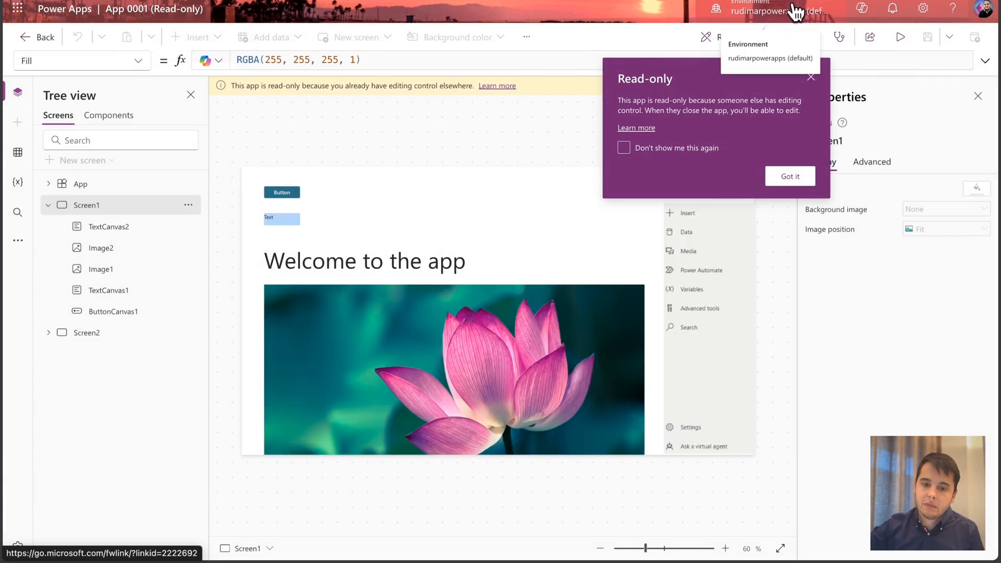
{"action": "left_click", "coordinate": [789, 177]}
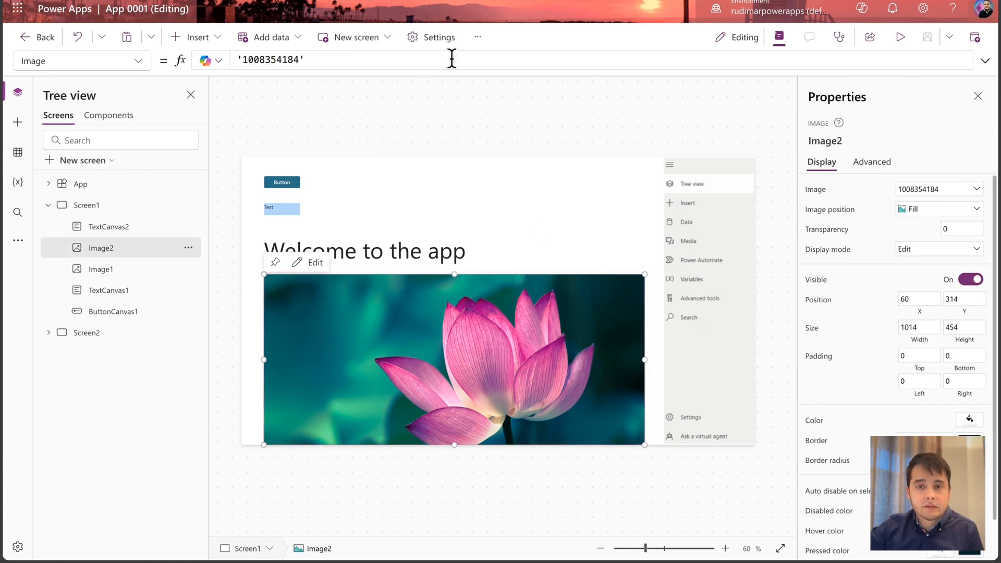
{"action": "left_click", "coordinate": [899, 36]}
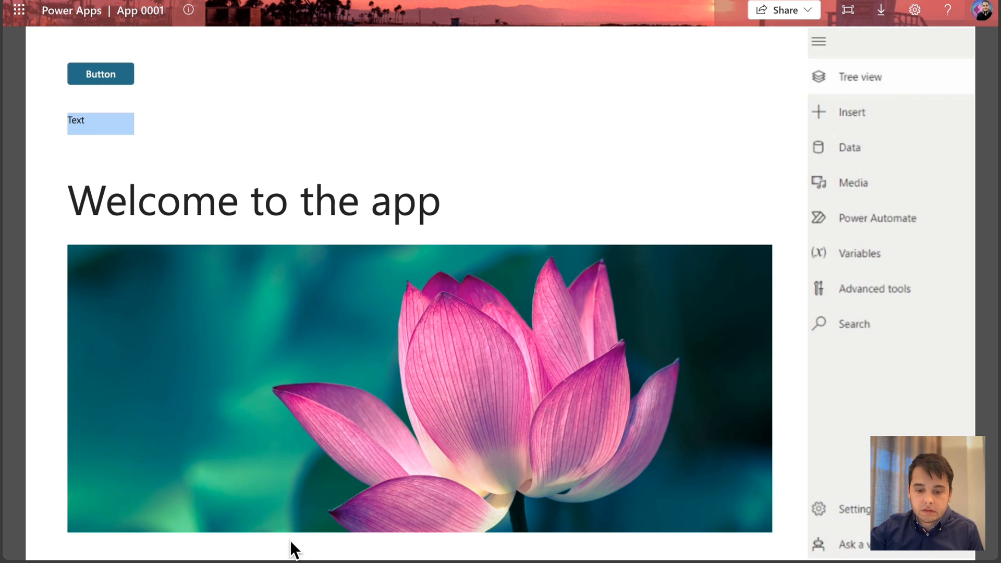
{"action": "mouse_move", "coordinate": [669, 561]}
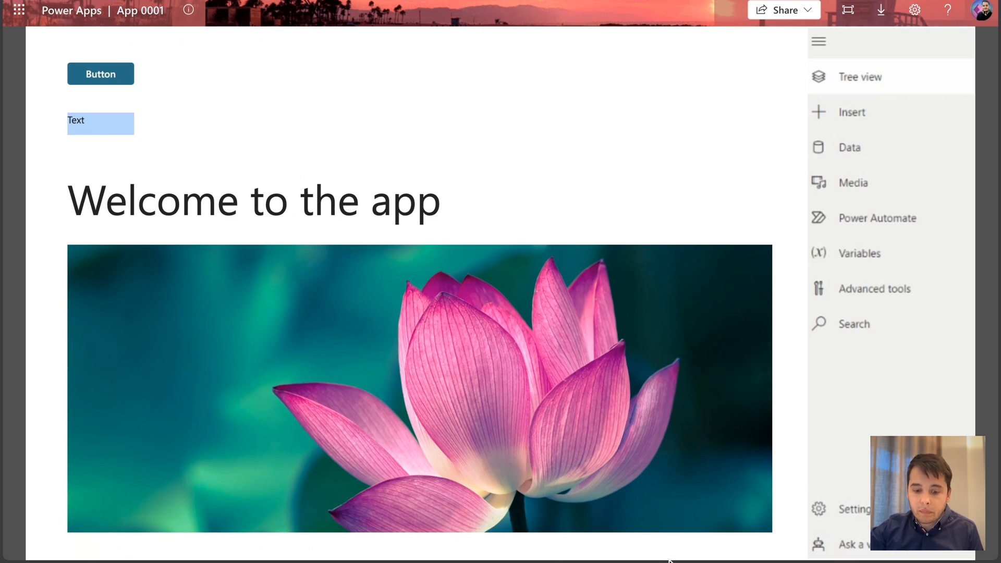
{"action": "mouse_move", "coordinate": [720, 553]}
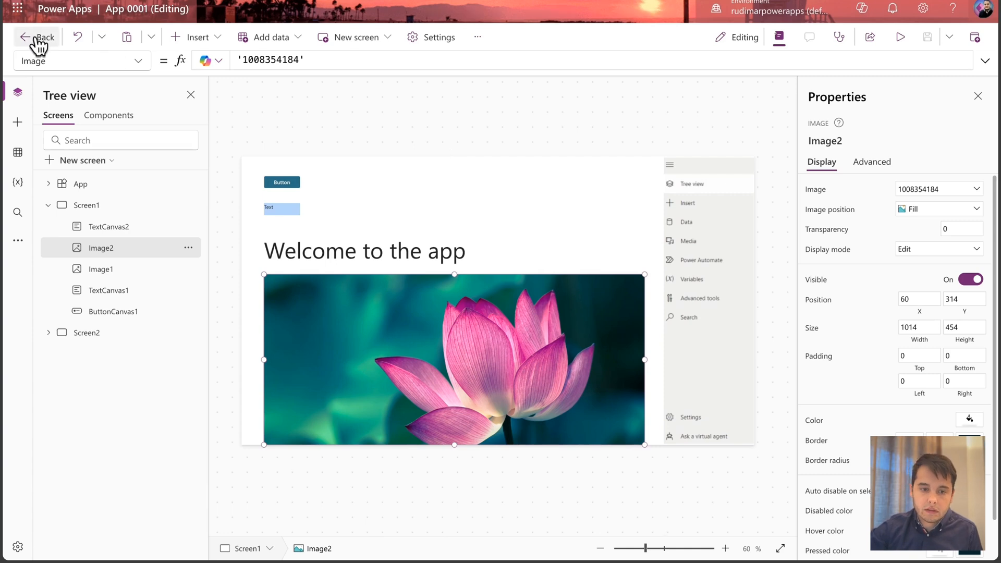
- Return to the Versions tab, select Version 11 and start publishing it
{"action": "left_click", "coordinate": [37, 37]}
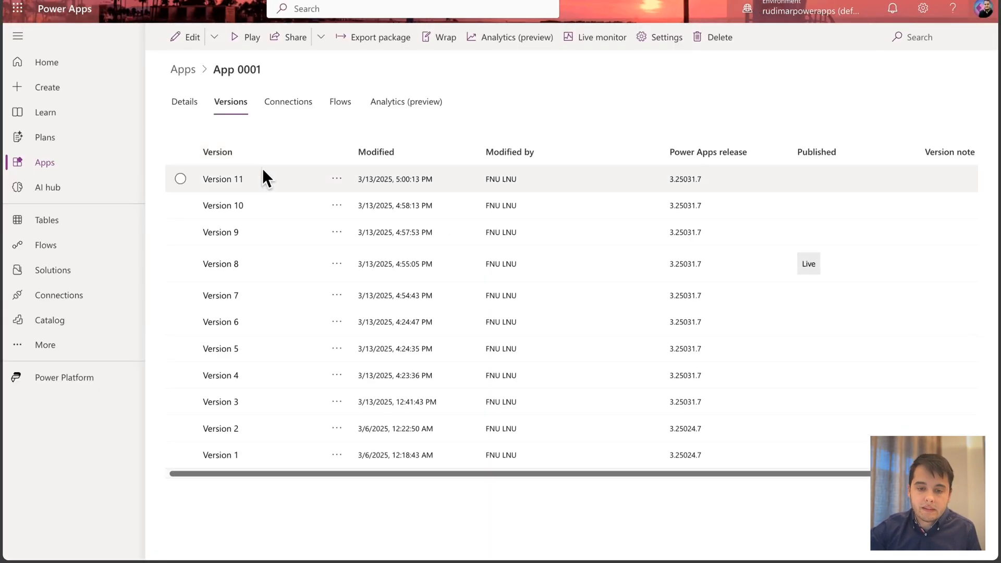
{"action": "left_click", "coordinate": [180, 178]}
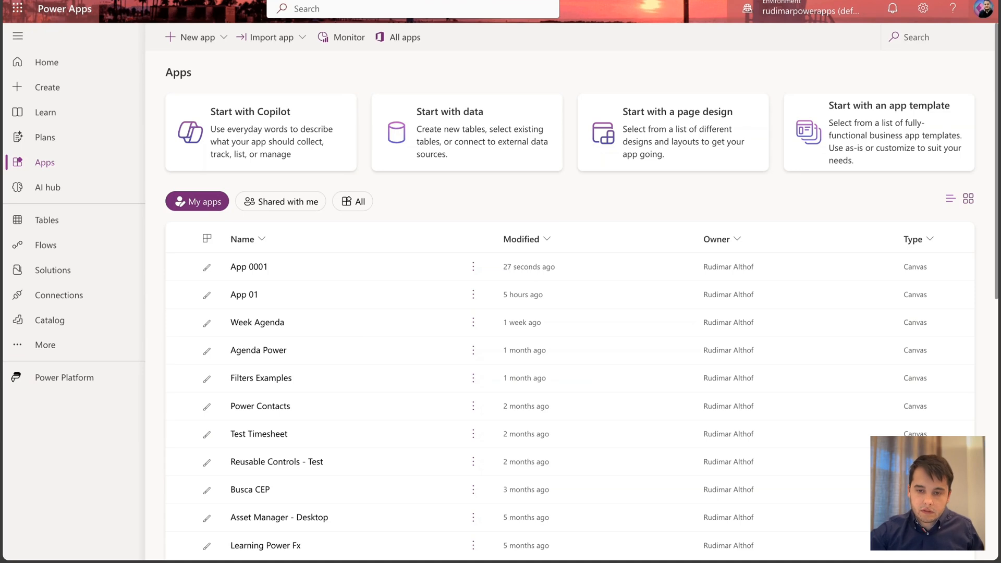
{"action": "left_click", "coordinate": [249, 266]}
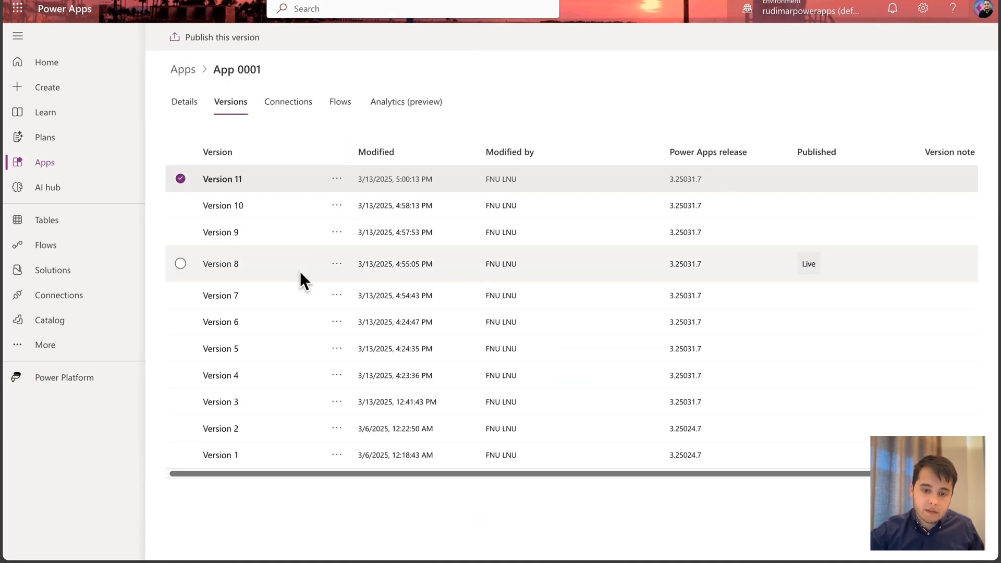
{"action": "left_click", "coordinate": [180, 264]}
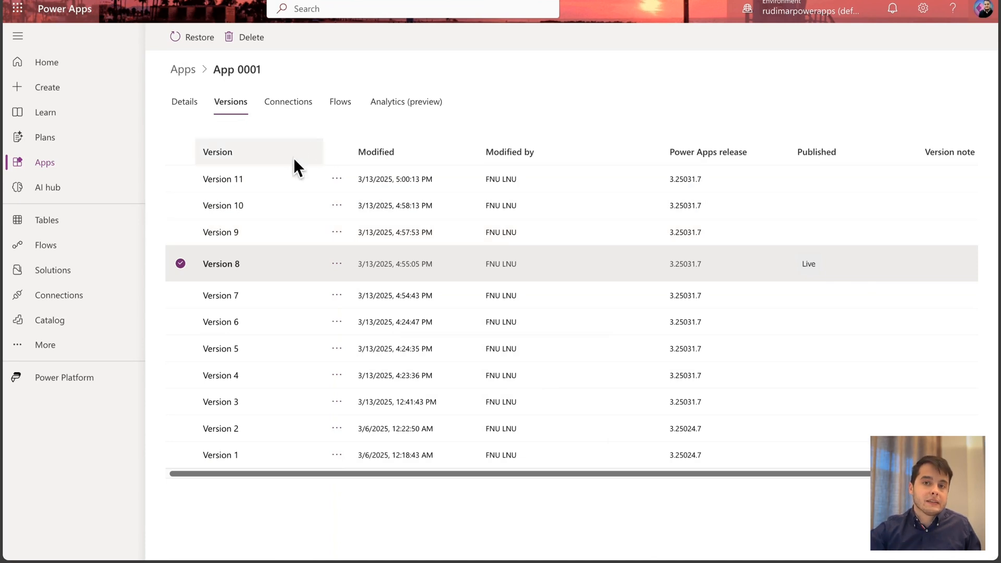
{"action": "left_click", "coordinate": [222, 178]}
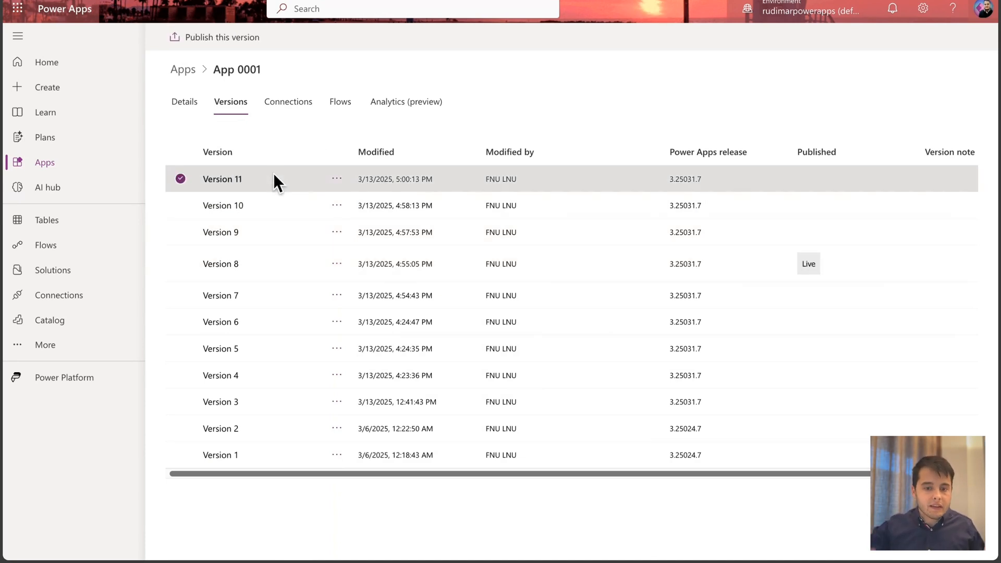
{"action": "mouse_move", "coordinate": [190, 171]}
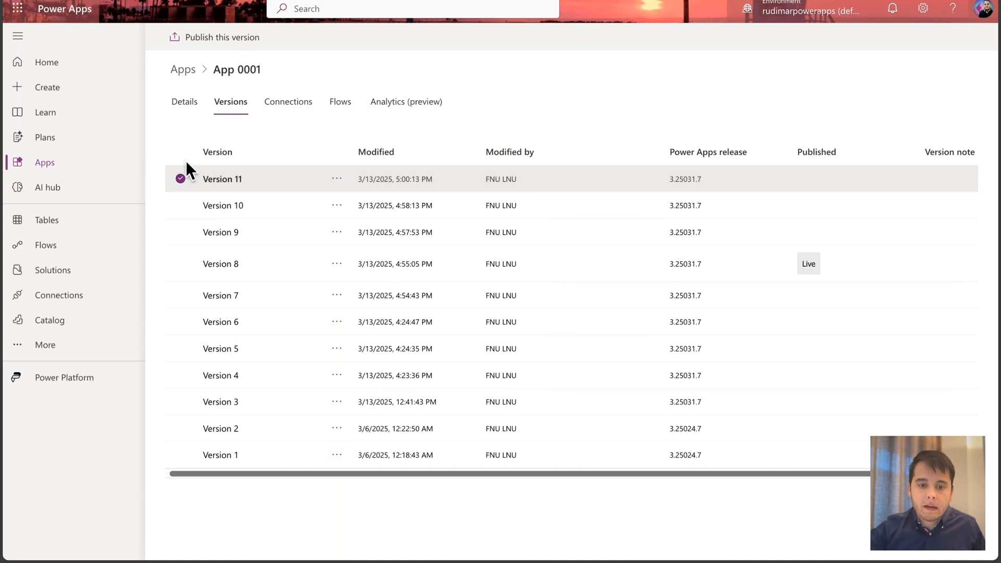
{"action": "left_click", "coordinate": [221, 37]}
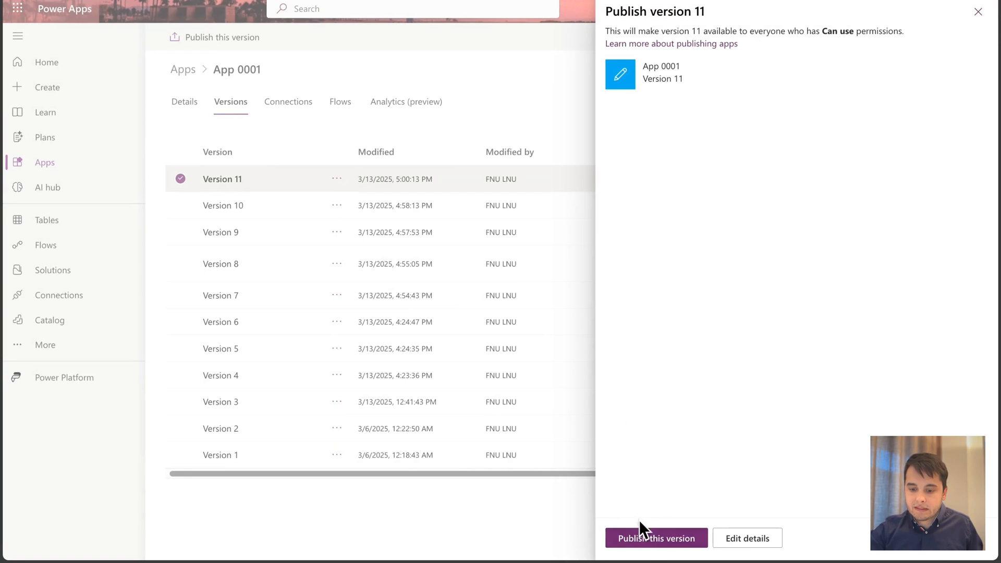
- Confirm publishing Version 11 to everyone with access to App 0001
{"action": "left_click", "coordinate": [655, 537]}
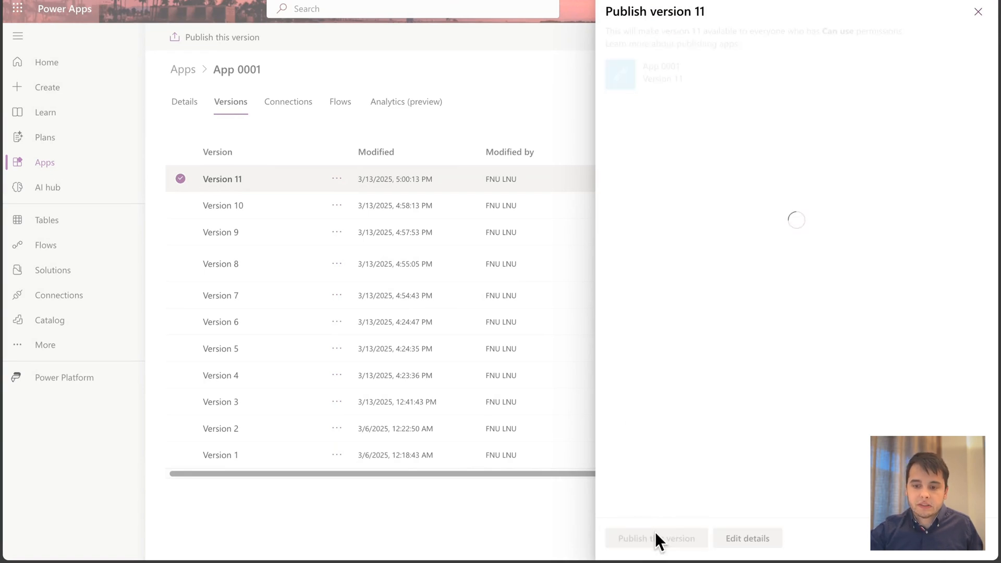
{"action": "left_click", "coordinate": [646, 538]}
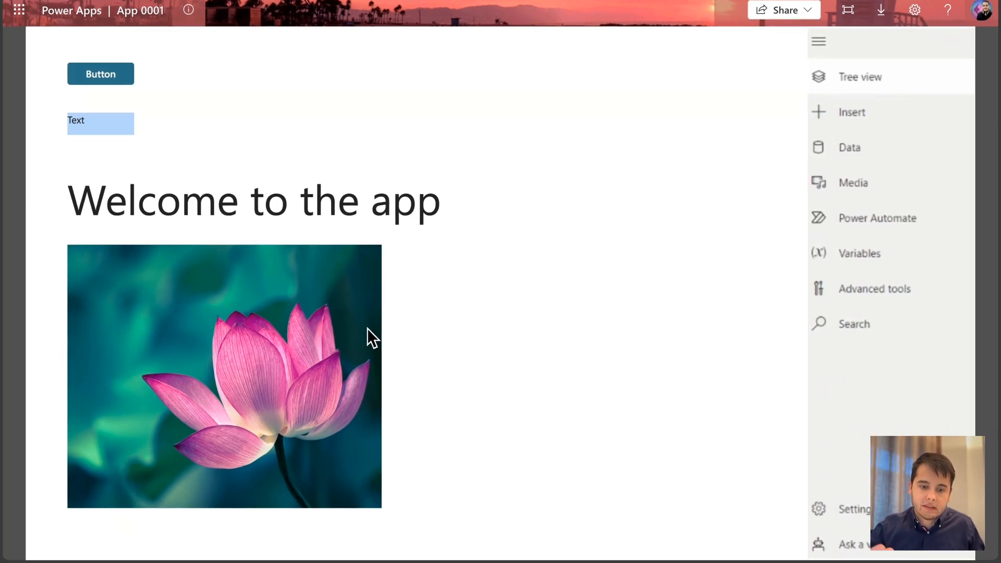
{"action": "mouse_move", "coordinate": [342, 313]}
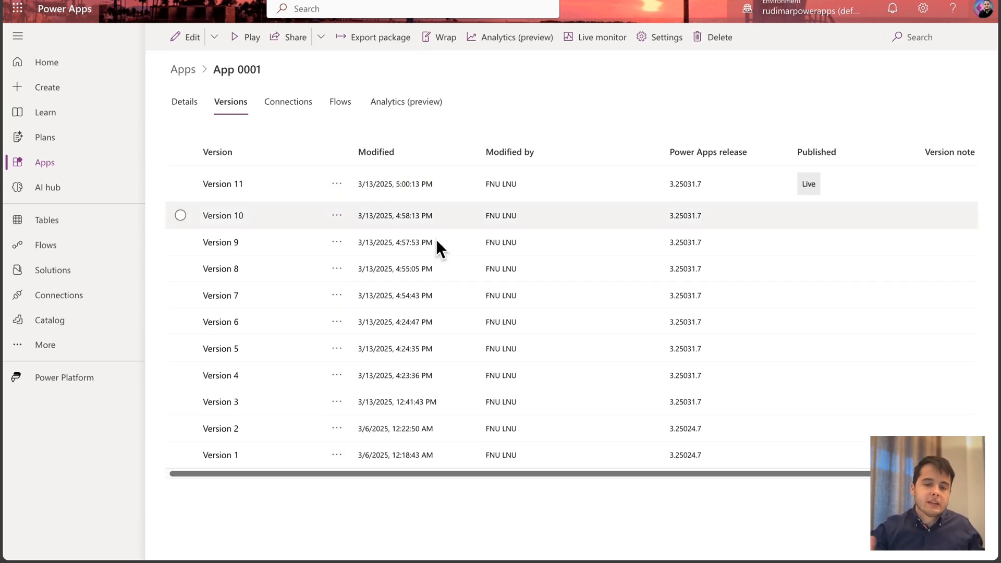
- Restore Version 8 as the new Version 12 and select it
{"action": "left_click", "coordinate": [180, 268]}
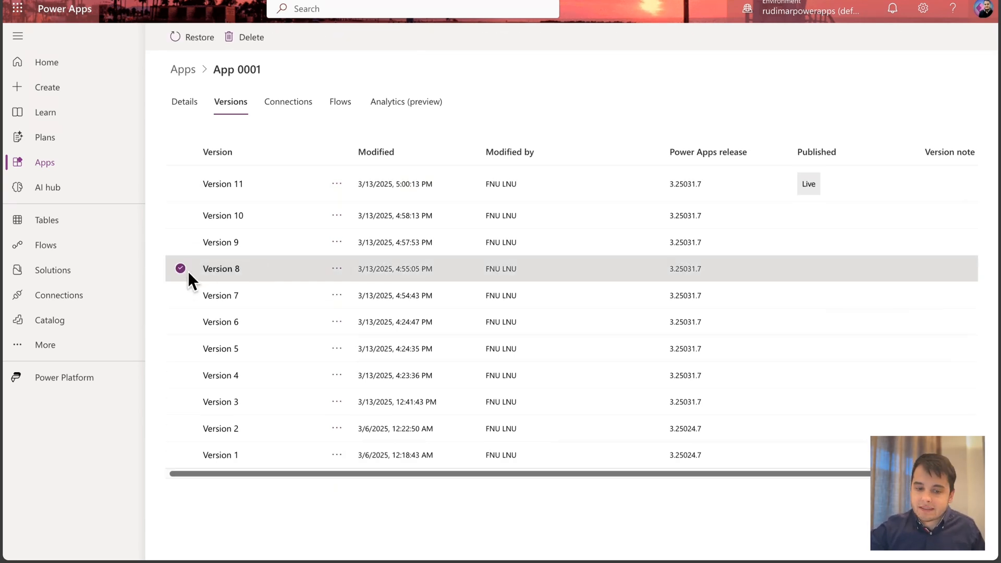
{"action": "left_click", "coordinate": [191, 37]}
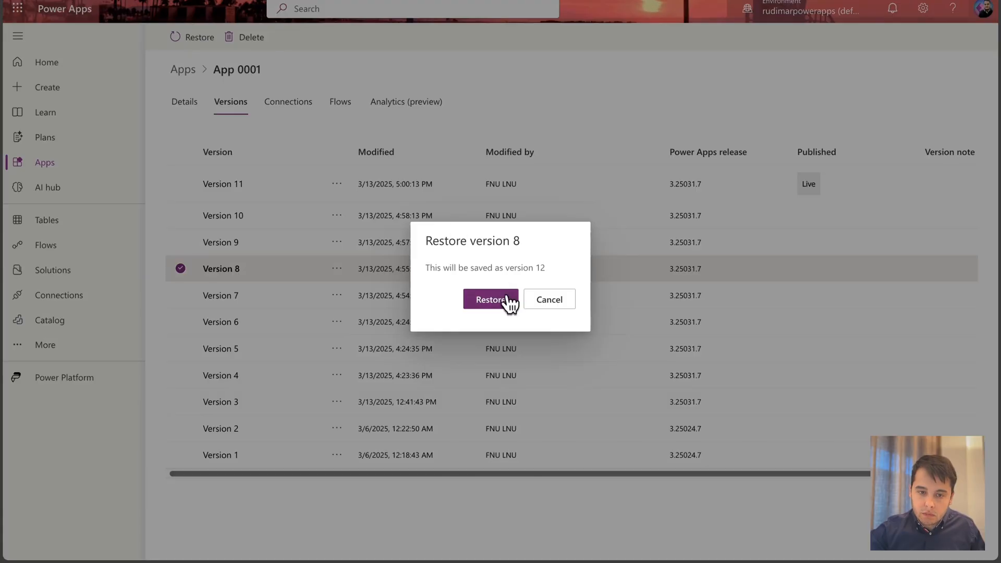
{"action": "left_click", "coordinate": [490, 299]}
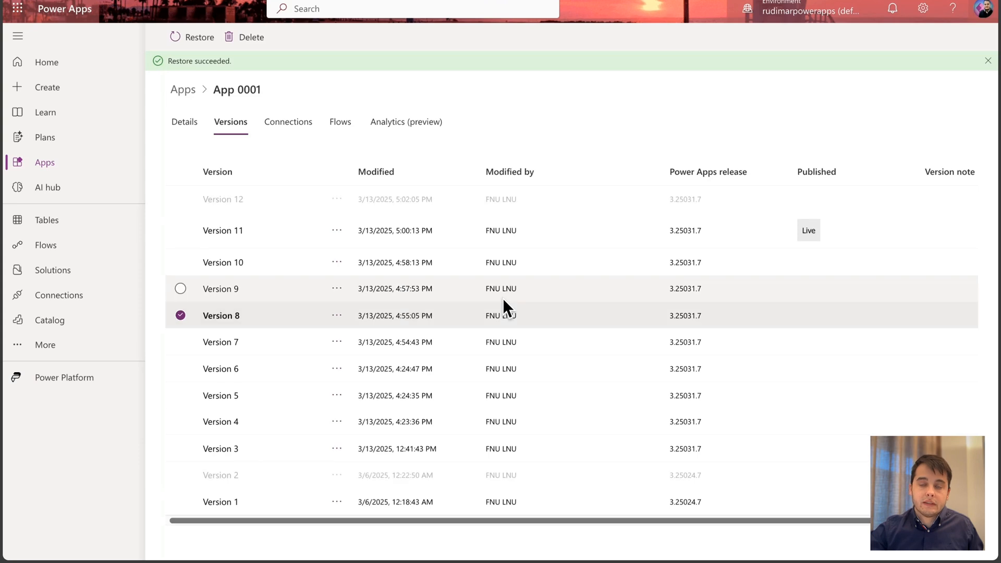
{"action": "left_click", "coordinate": [180, 198]}
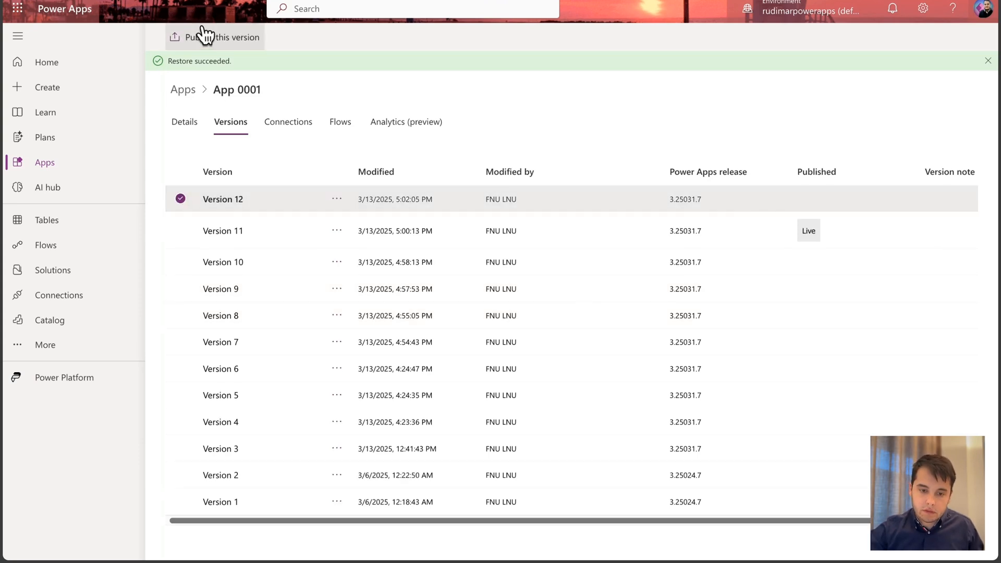
- Publish the restored Version 12 of App 0001
{"action": "left_click", "coordinate": [214, 36]}
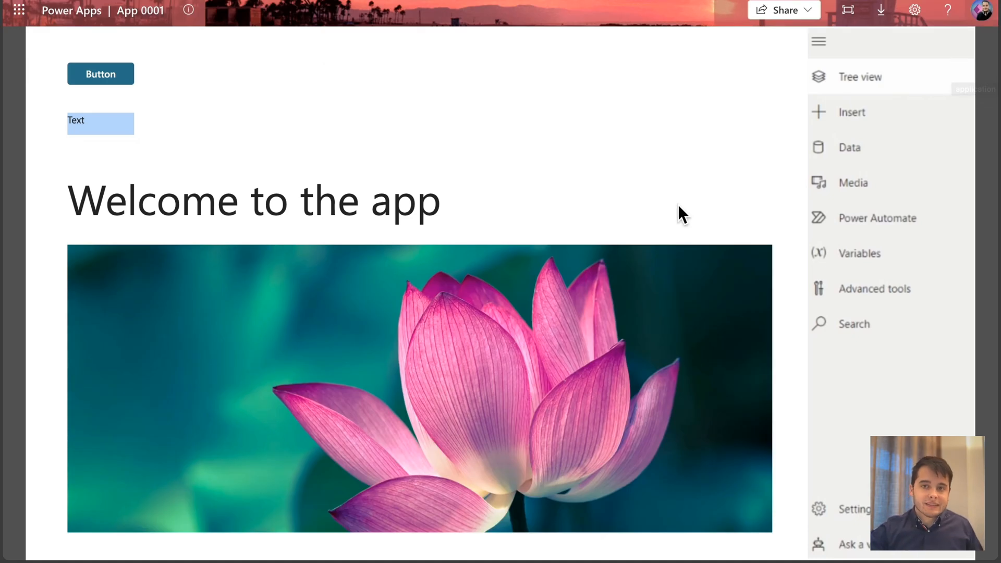
{"action": "mouse_move", "coordinate": [666, 195]}
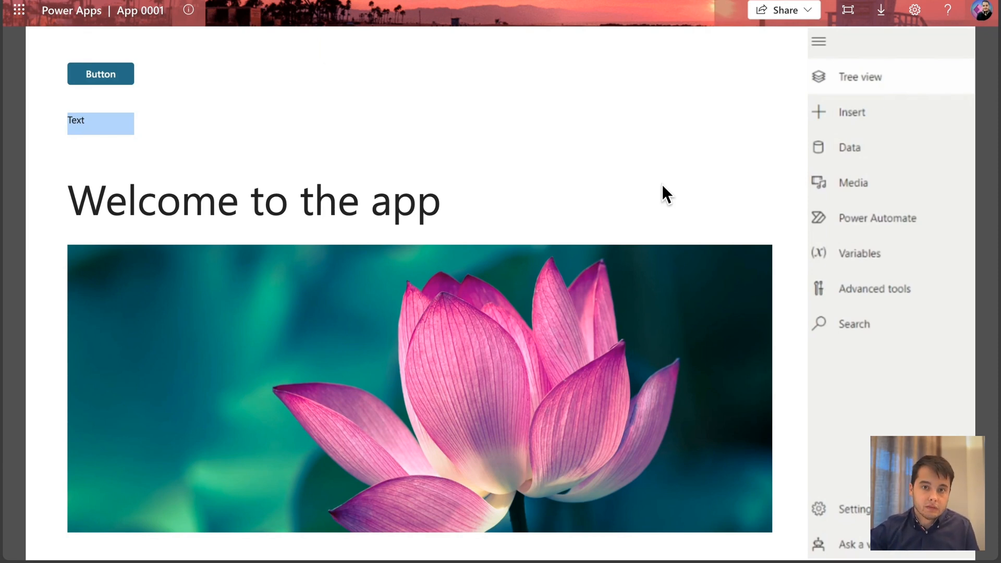
{"action": "mouse_move", "coordinate": [610, 195]}
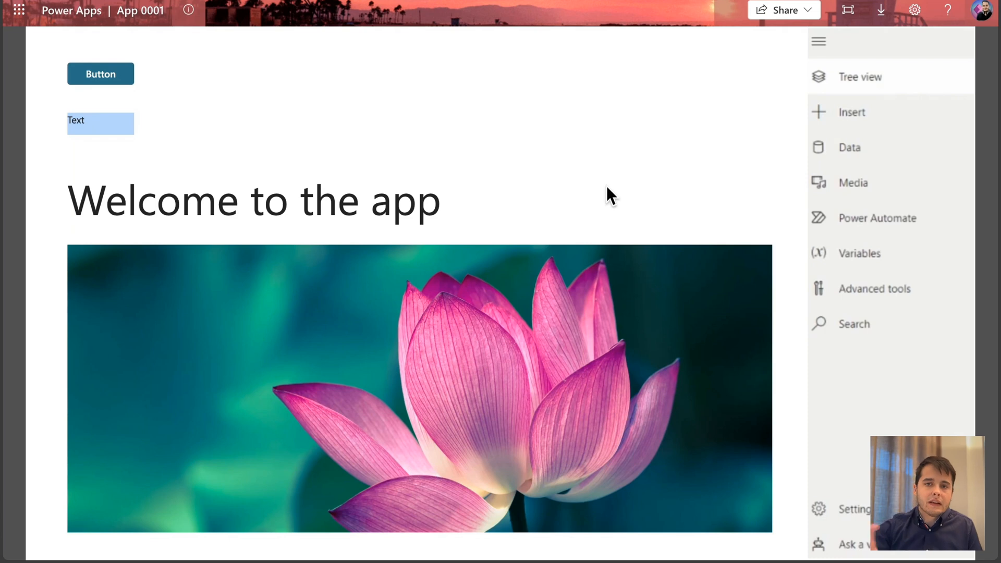